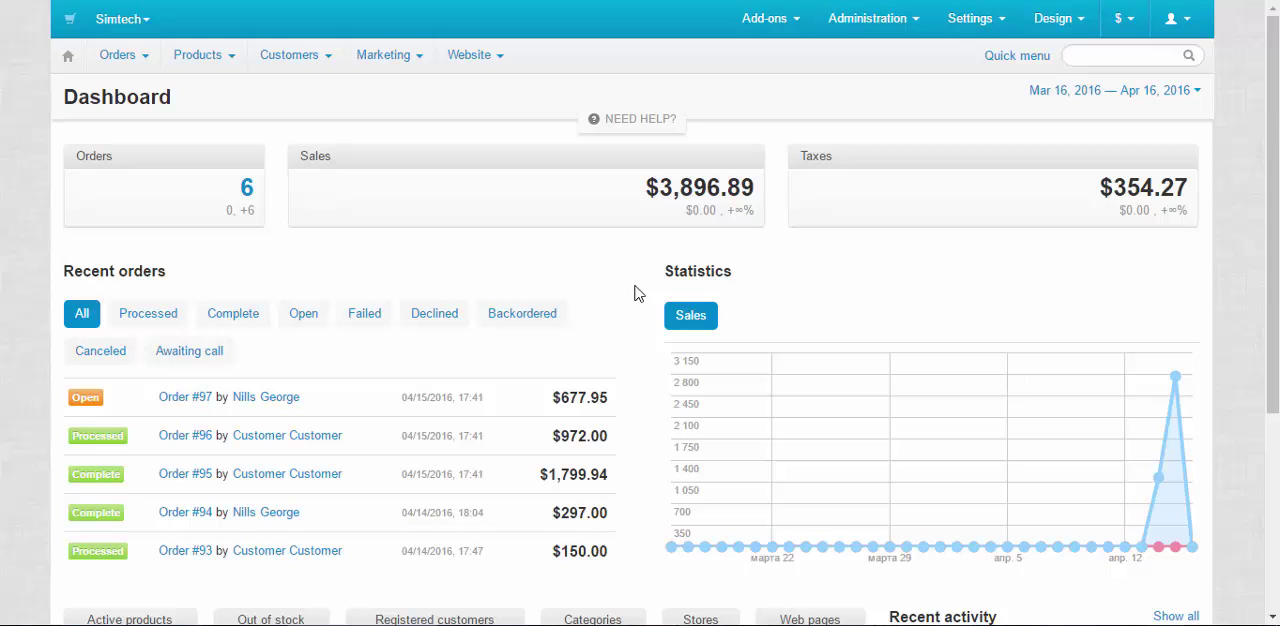
Go to Customers > Administrators, dismiss the trial-mode warning, and edit the administrator's profile.
left_click(288, 54)
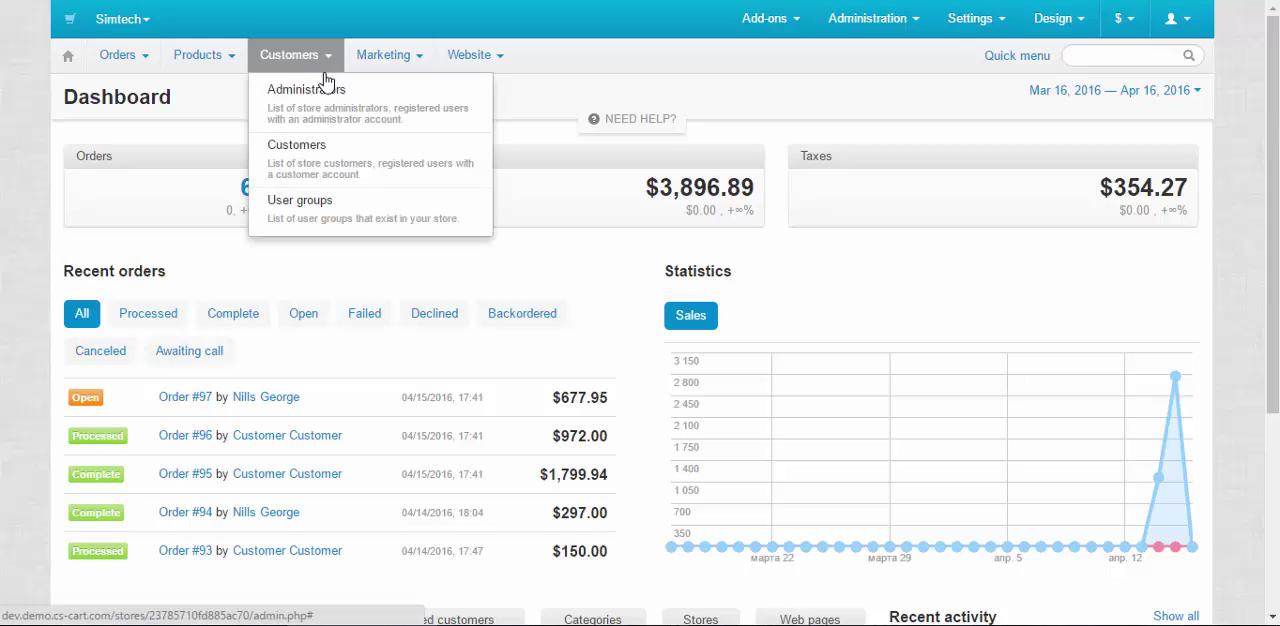
left_click(306, 88)
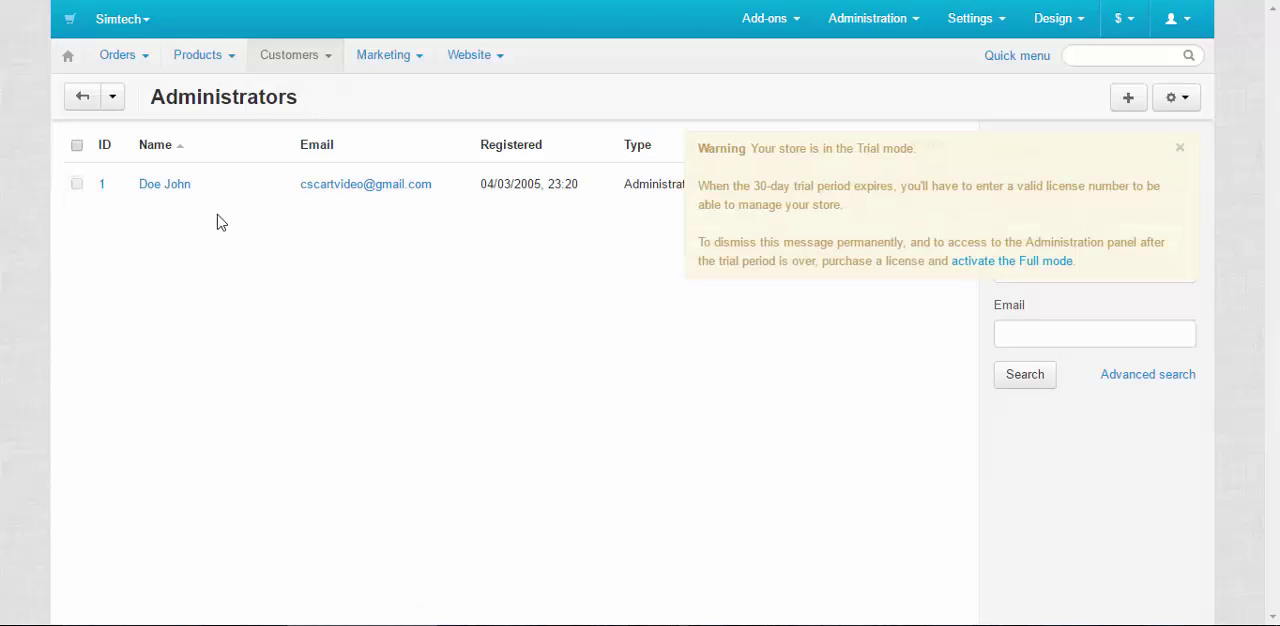
mouse_move(1178, 148)
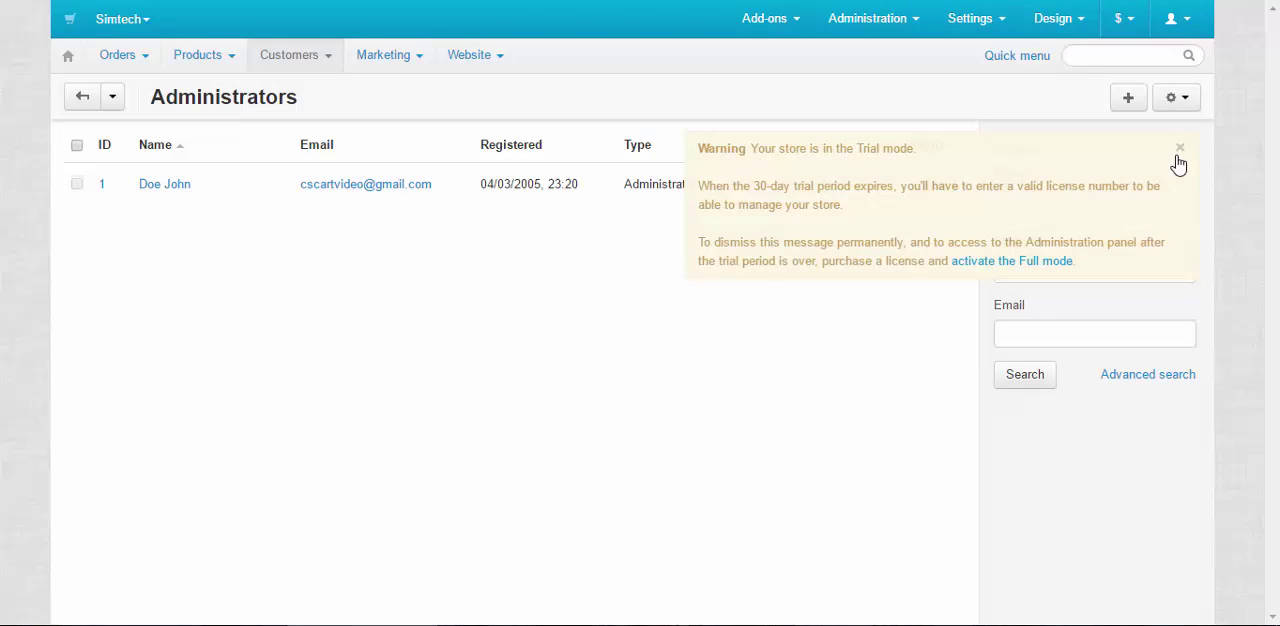
left_click(1176, 148)
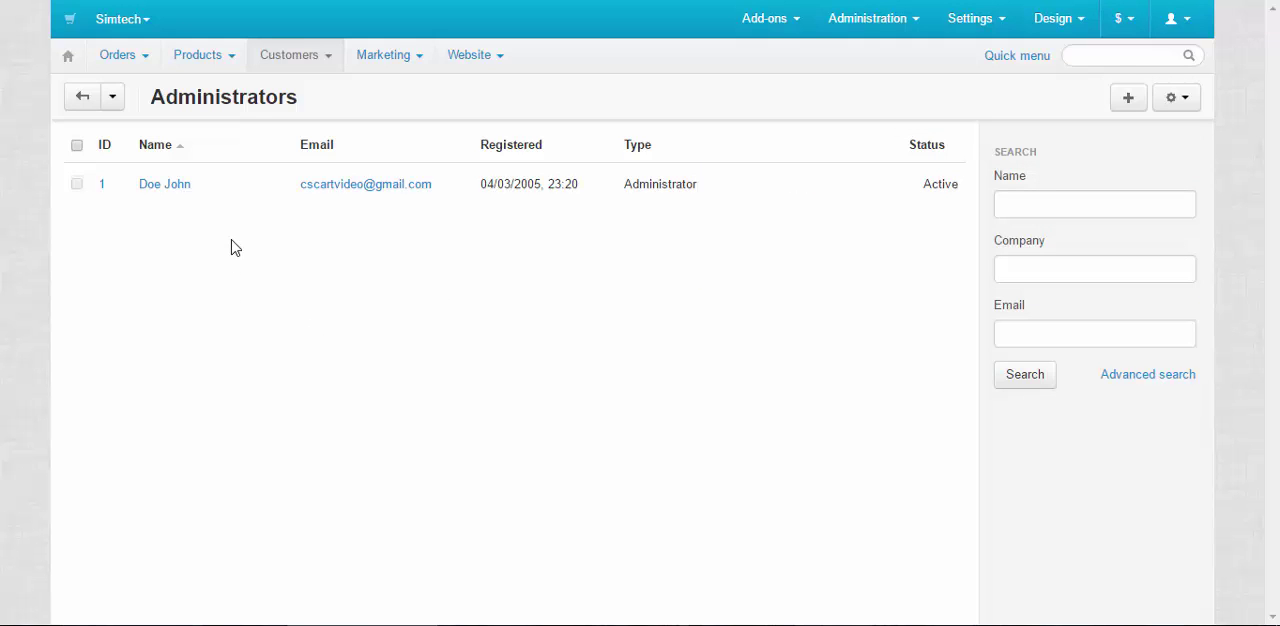
mouse_move(170, 188)
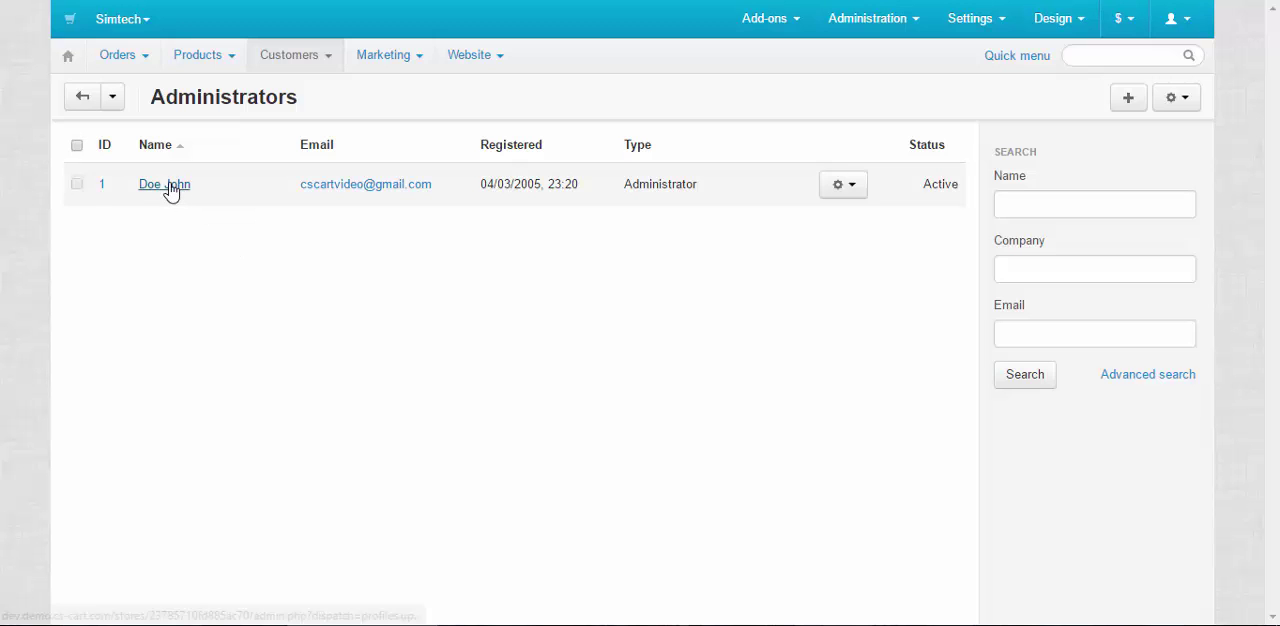
left_click(168, 186)
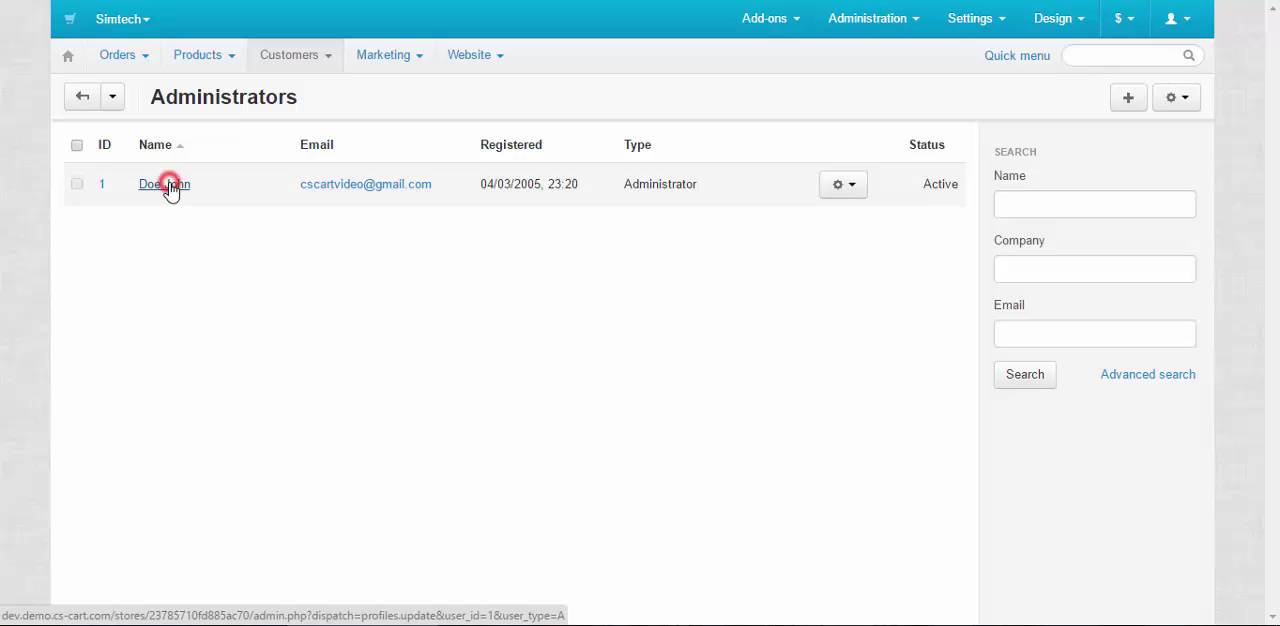
left_click(164, 184)
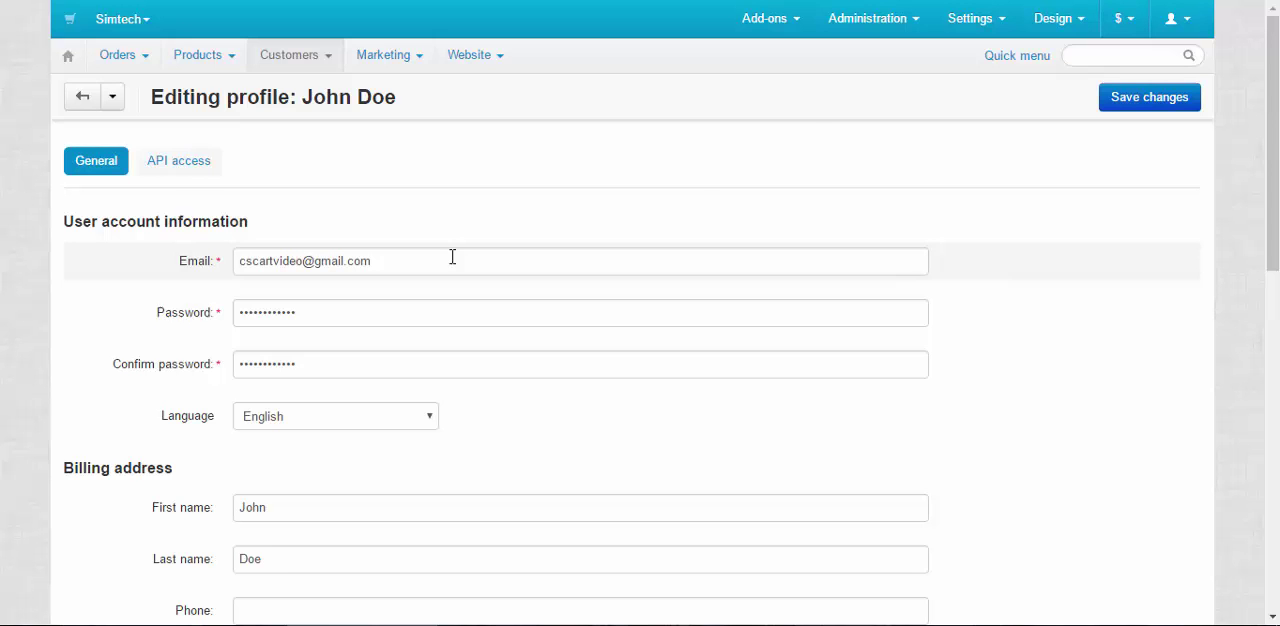
Review the department e-mail address fields in Settings > Company.
left_click(1016, 56)
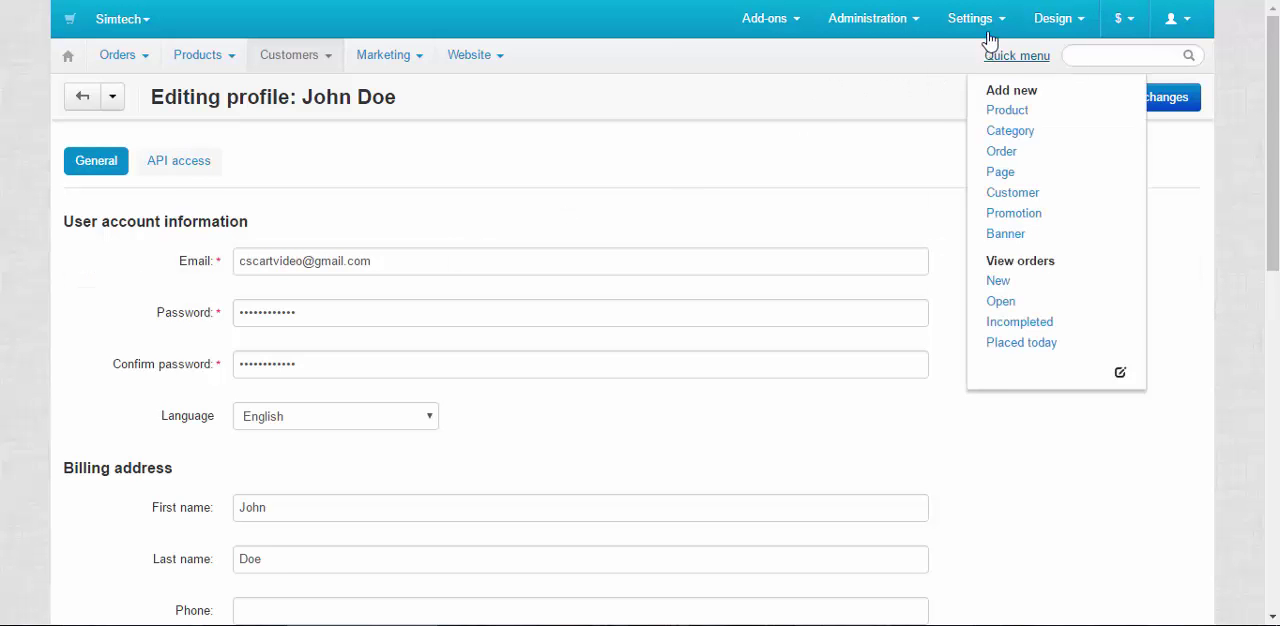
left_click(968, 18)
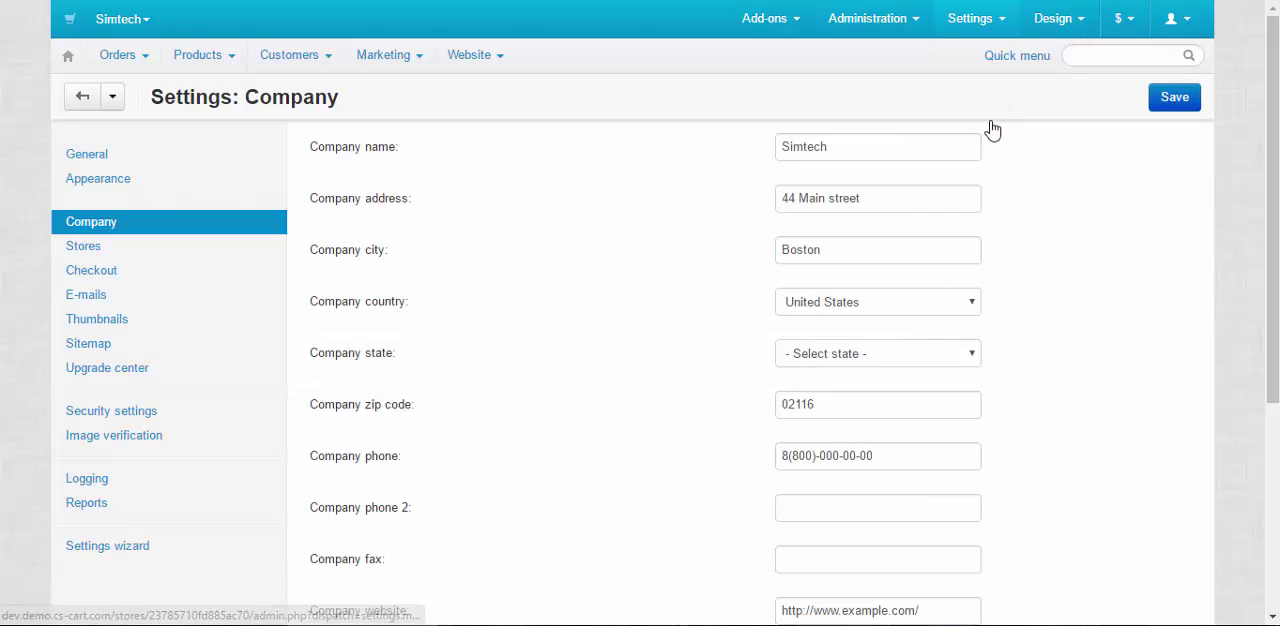
scroll("down", 3)
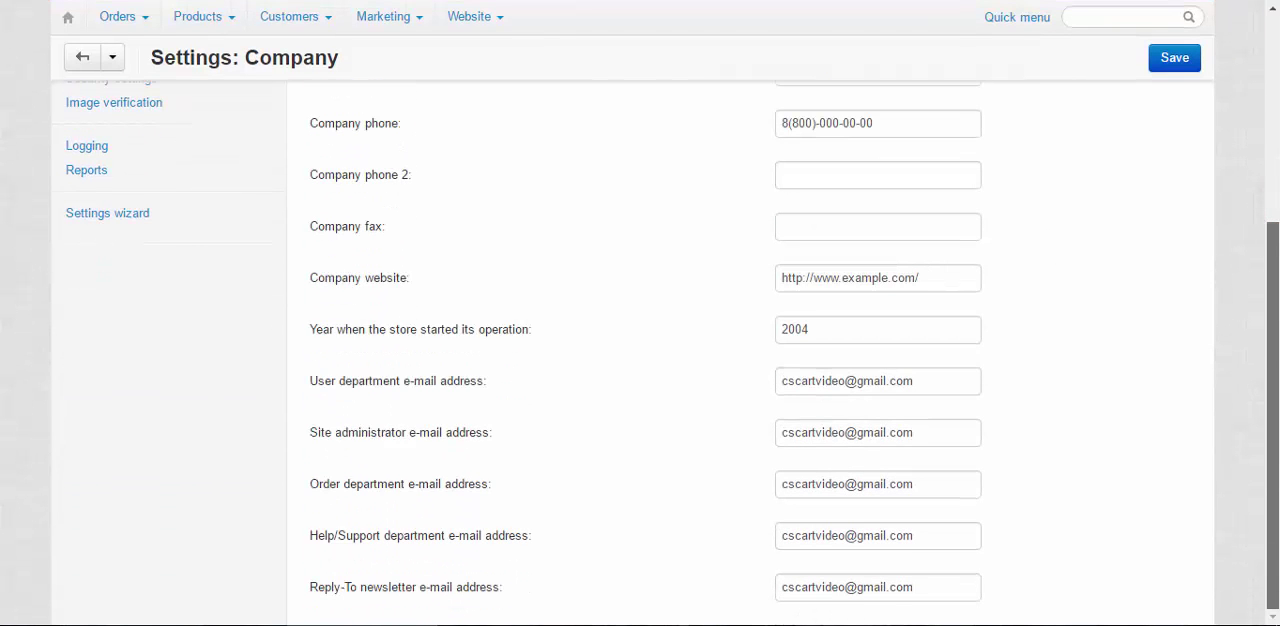
mouse_move(1020, 398)
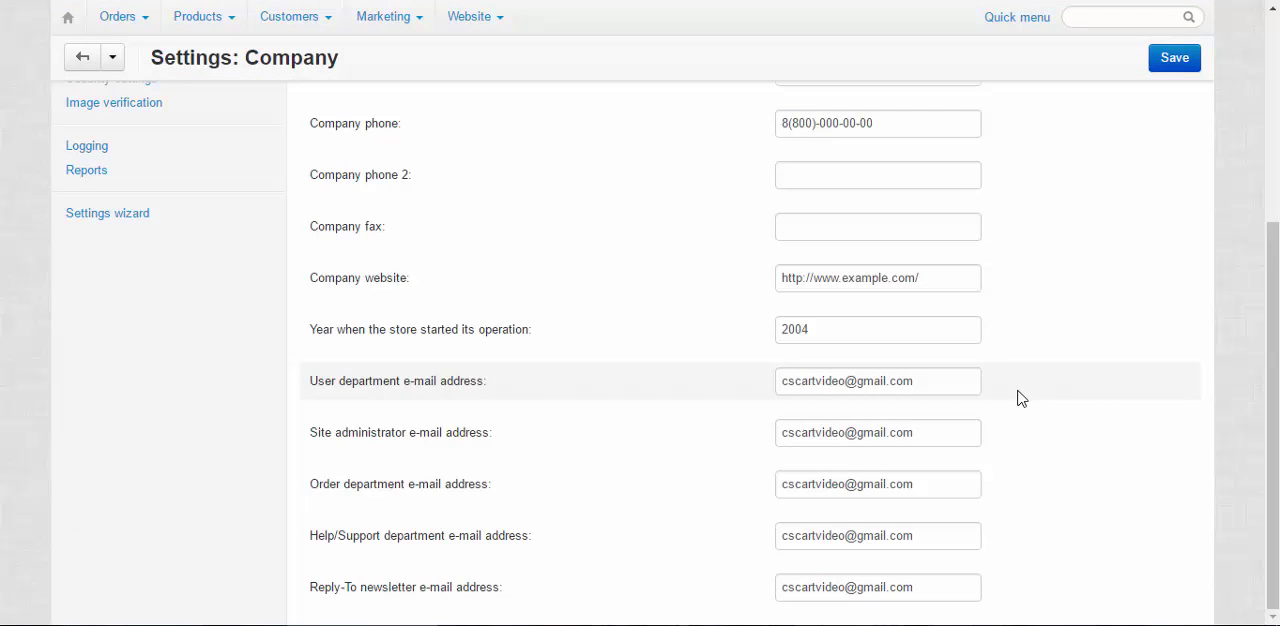
mouse_move(1004, 428)
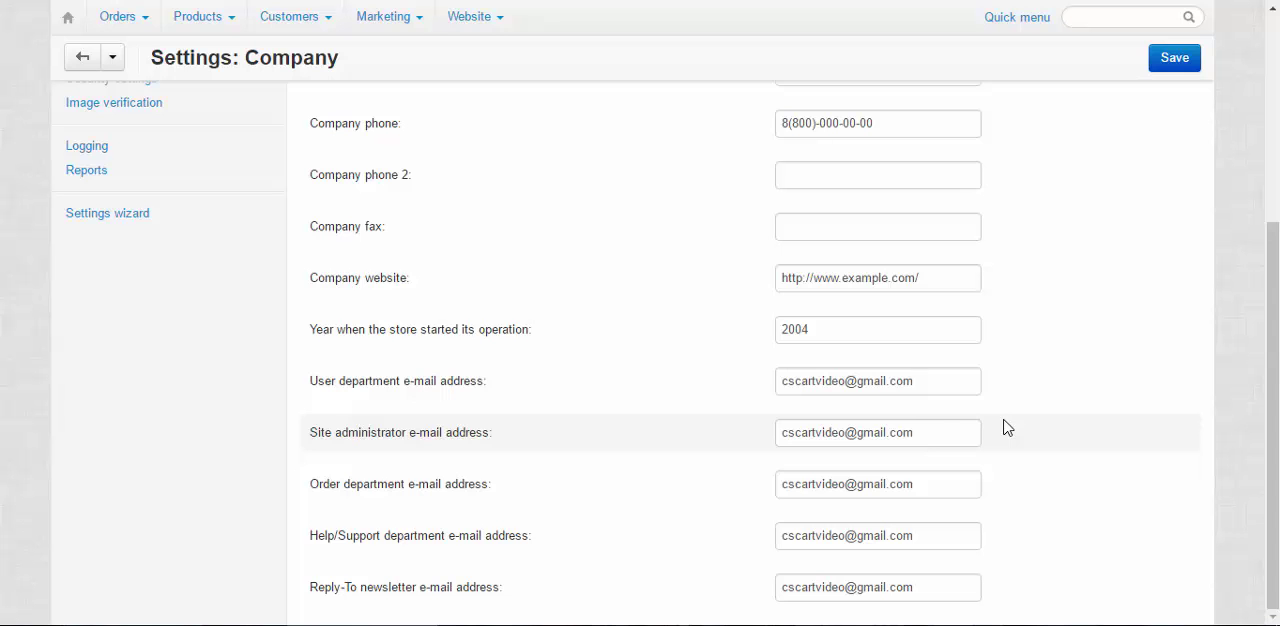
mouse_move(1052, 362)
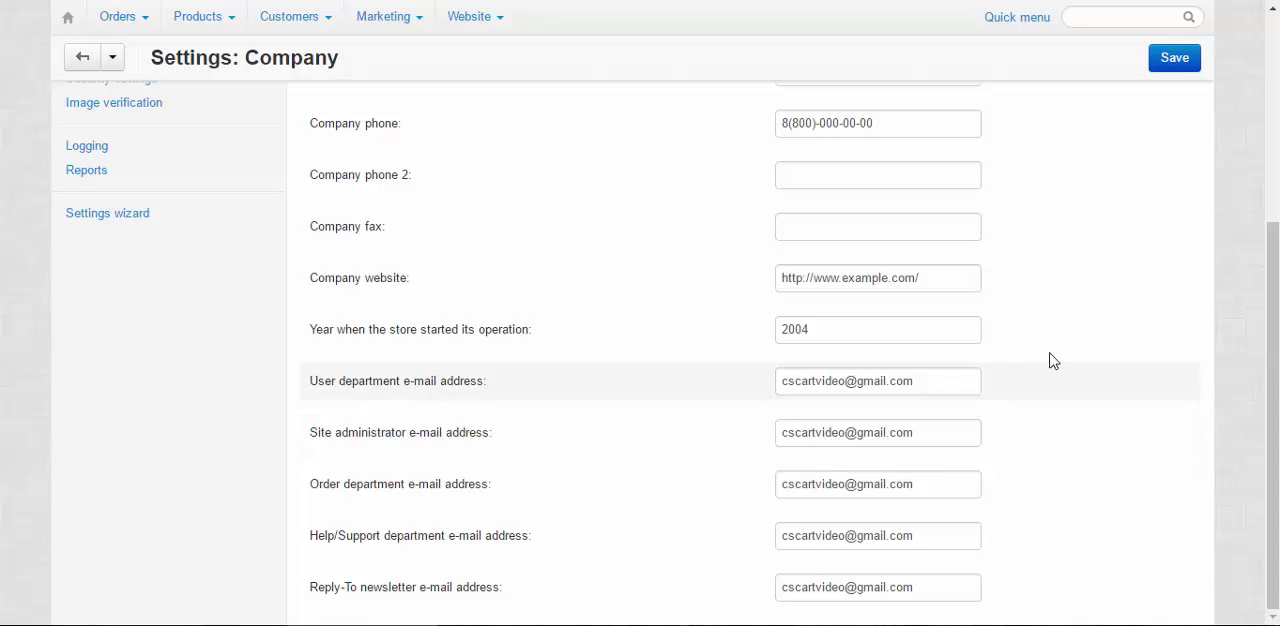
scroll("up", 3)
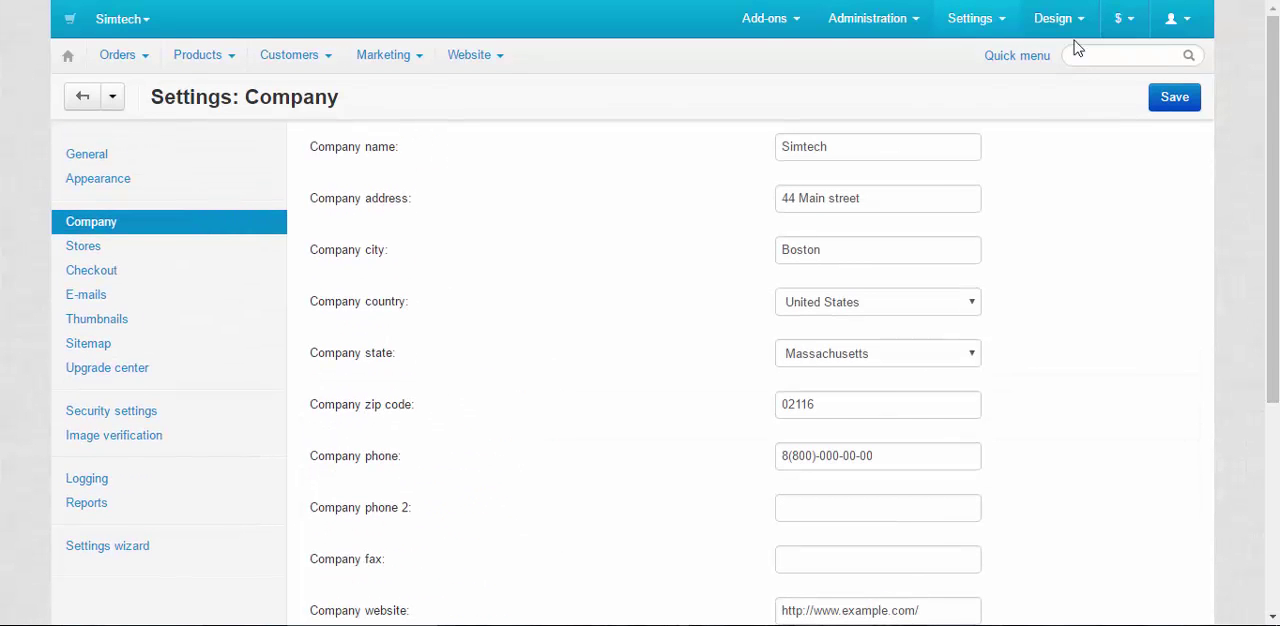
Inspect the 'Method of sending e-mails' options in Settings > E-mails, keeping PHP mail function.
left_click(976, 18)
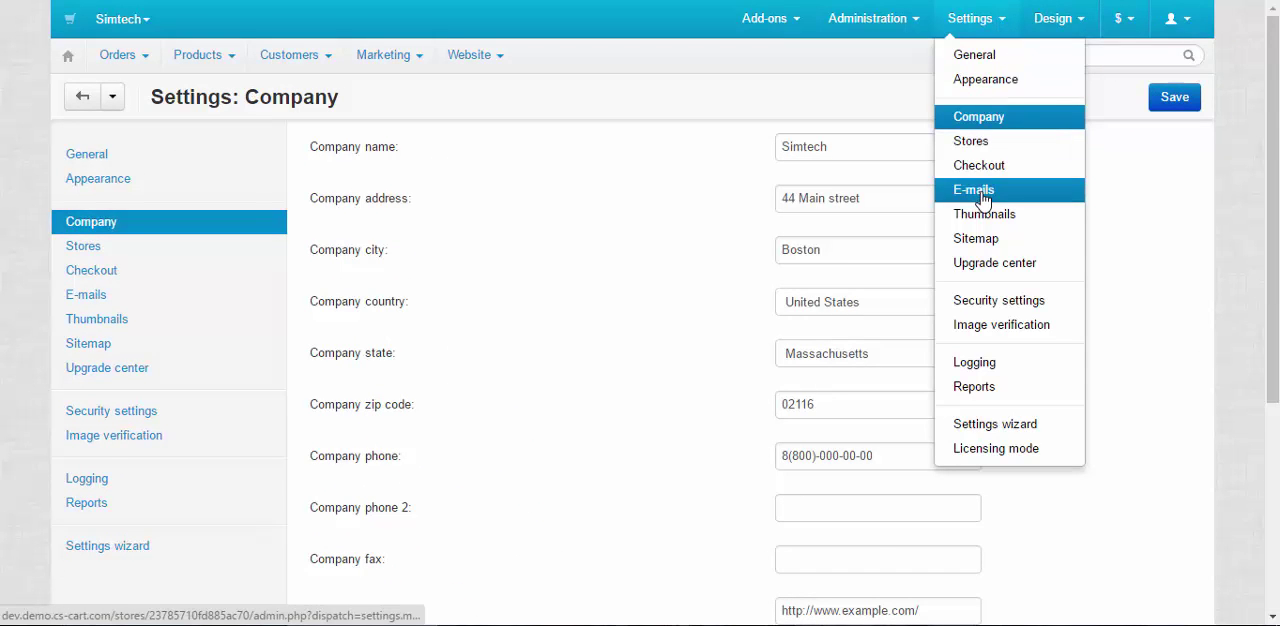
left_click(972, 188)
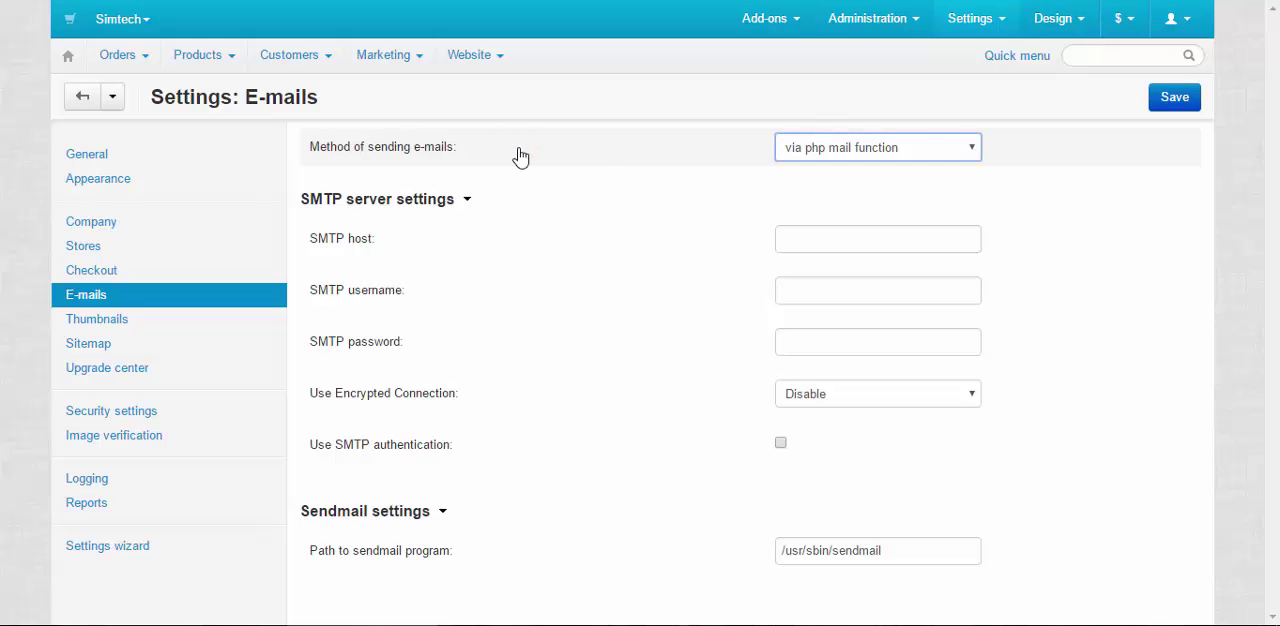
mouse_move(896, 172)
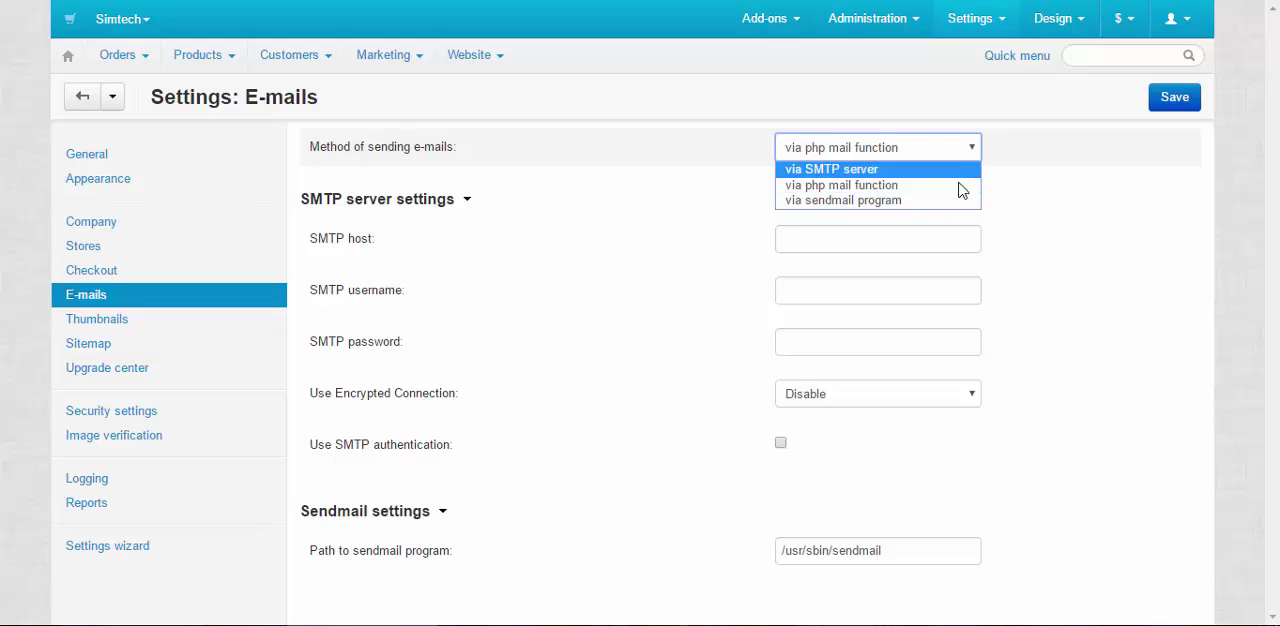
mouse_move(952, 190)
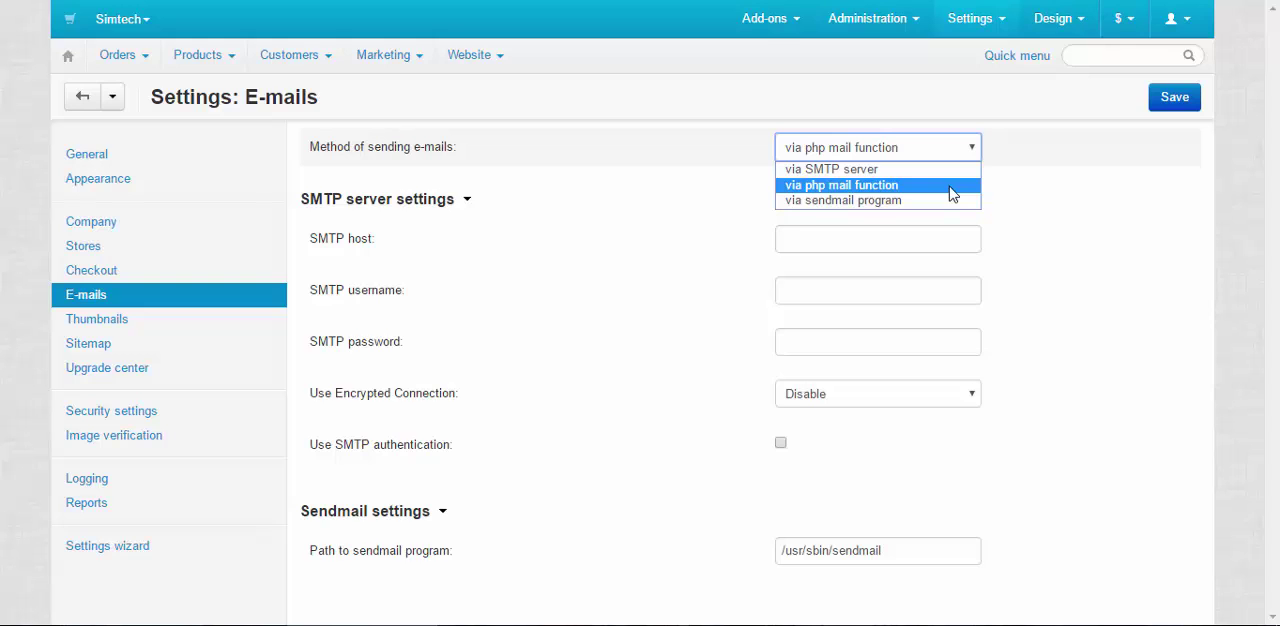
mouse_move(948, 196)
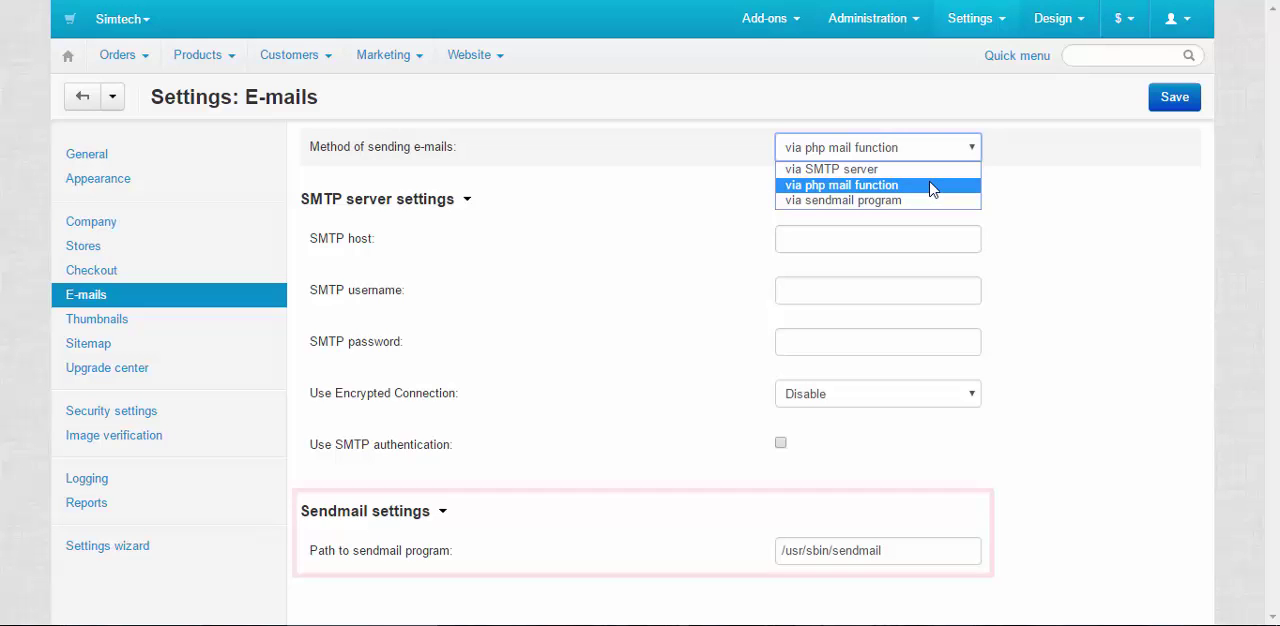
left_click(840, 184)
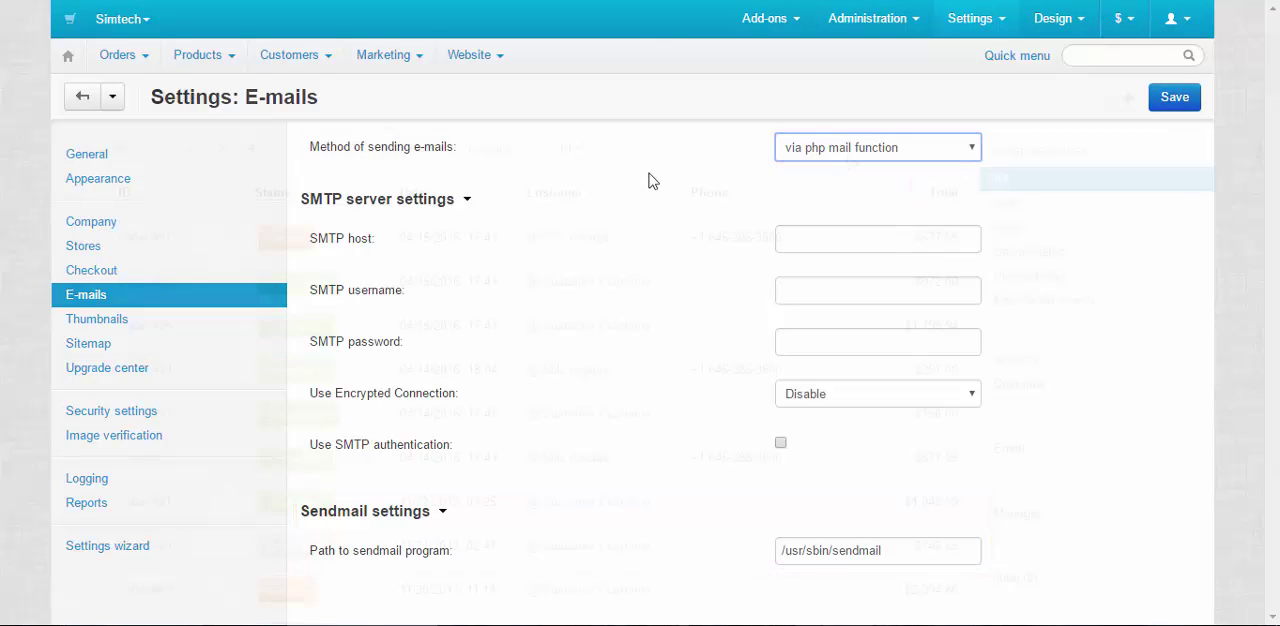
Set order #97 to Processed from the Orders list, keeping both Notify boxes ticked.
left_click(116, 56)
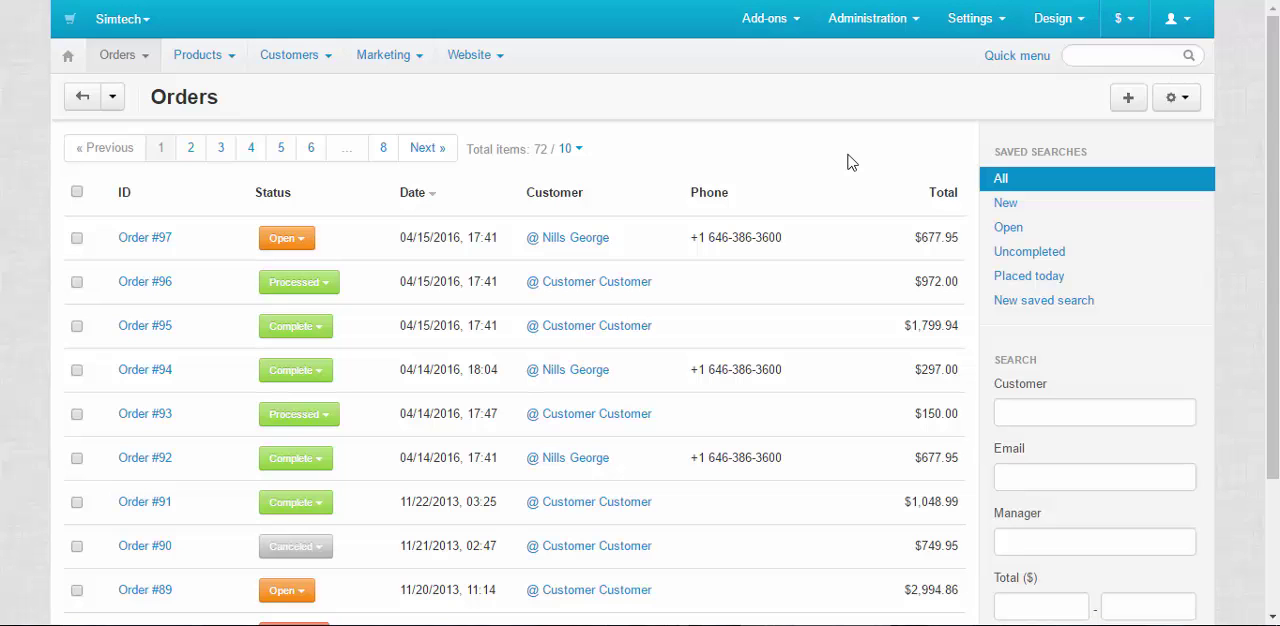
mouse_move(774, 158)
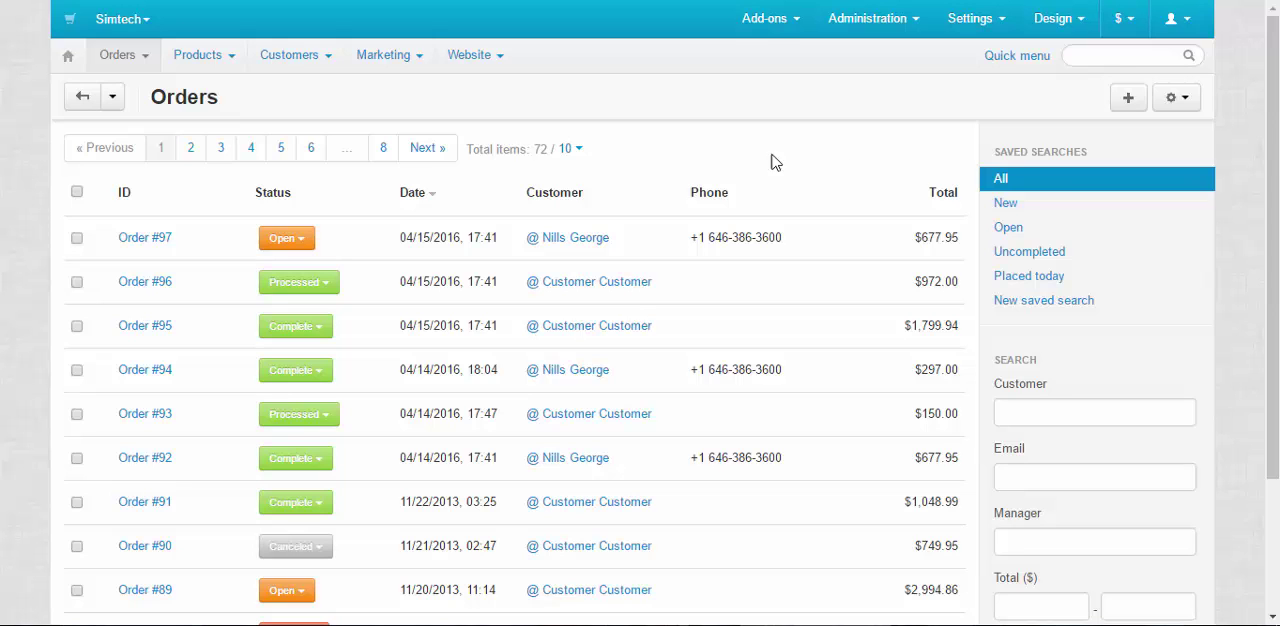
left_click(288, 238)
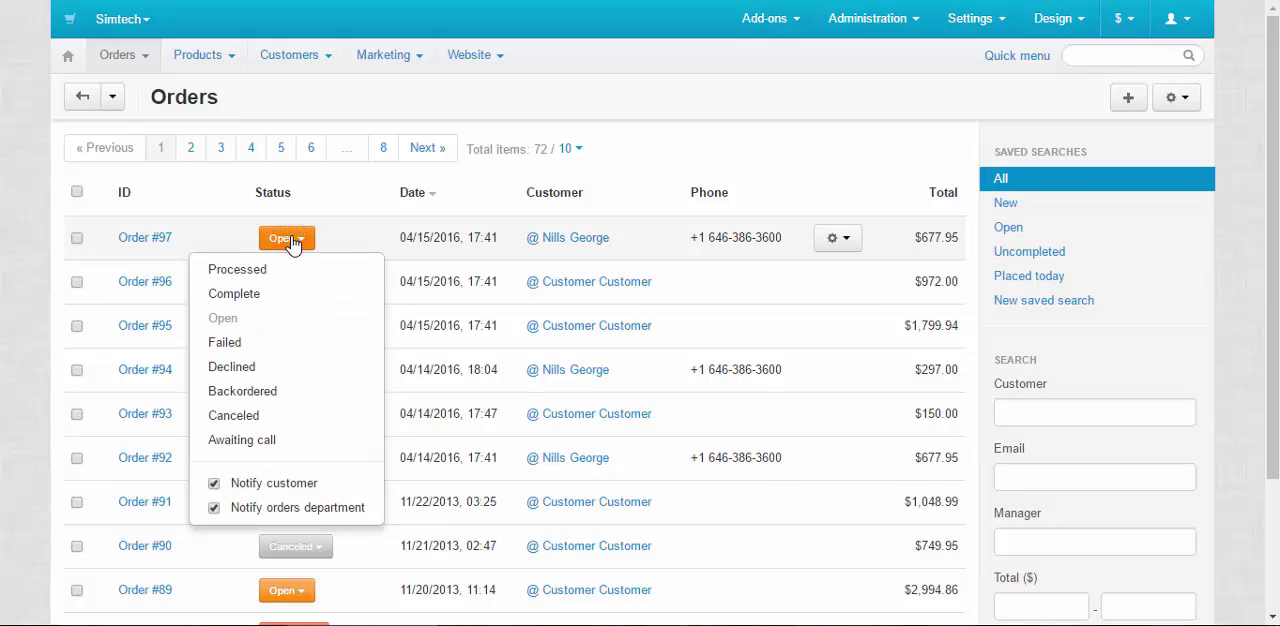
mouse_move(262, 310)
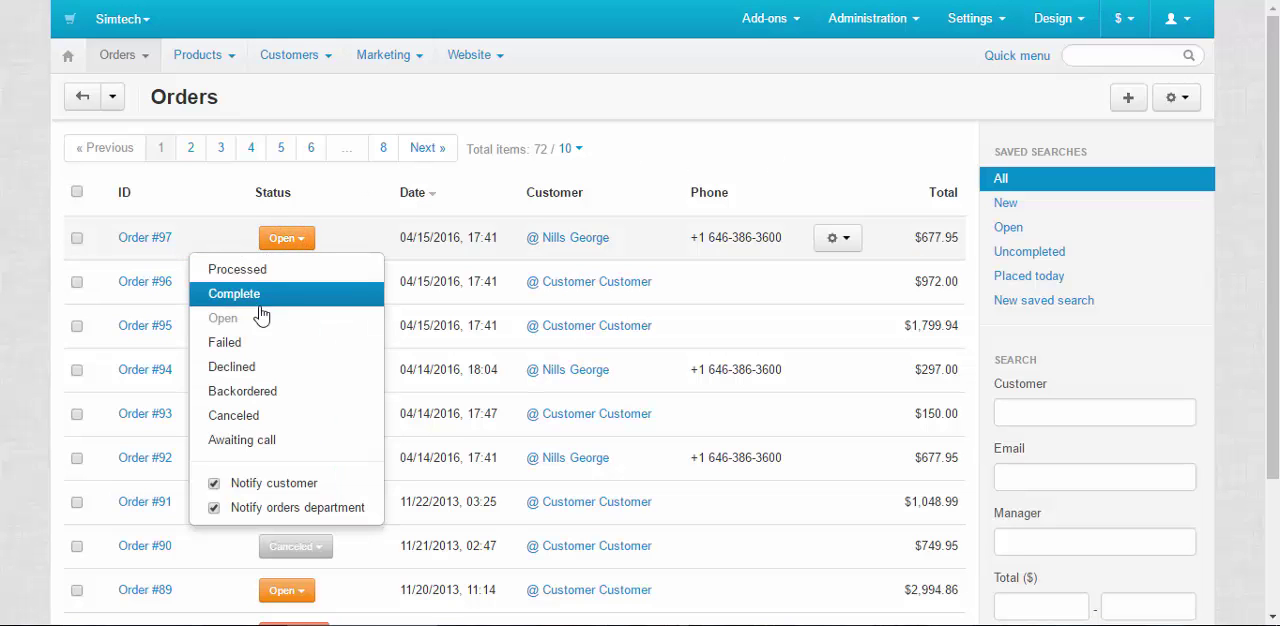
mouse_move(236, 268)
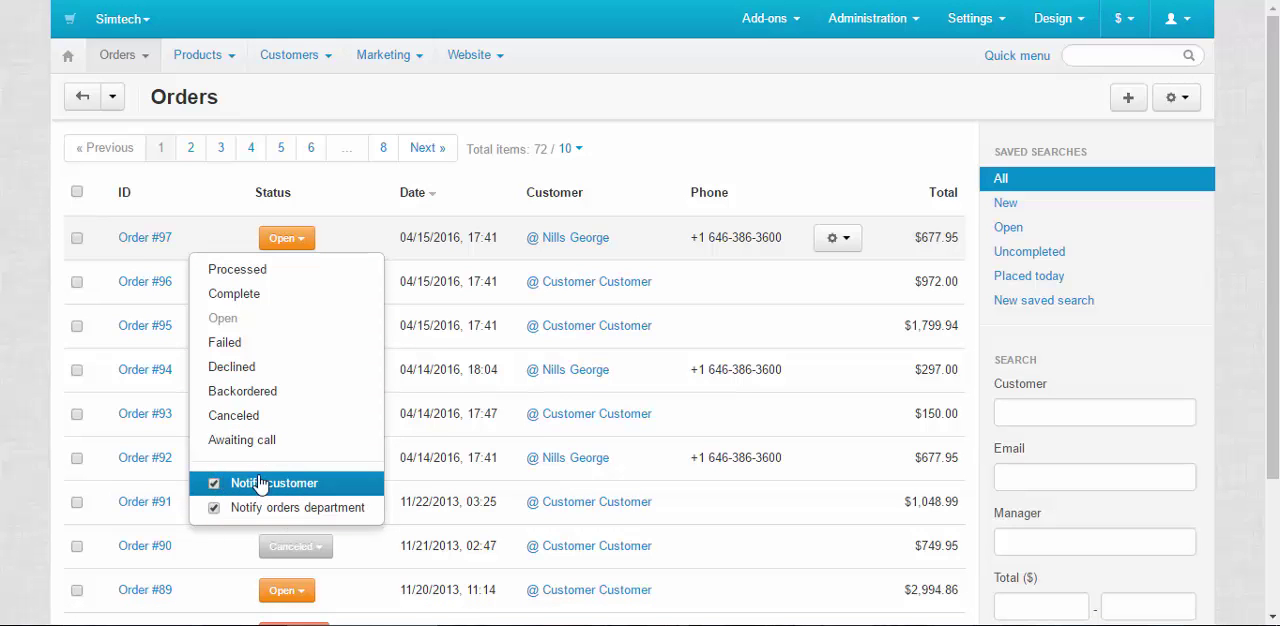
mouse_move(262, 512)
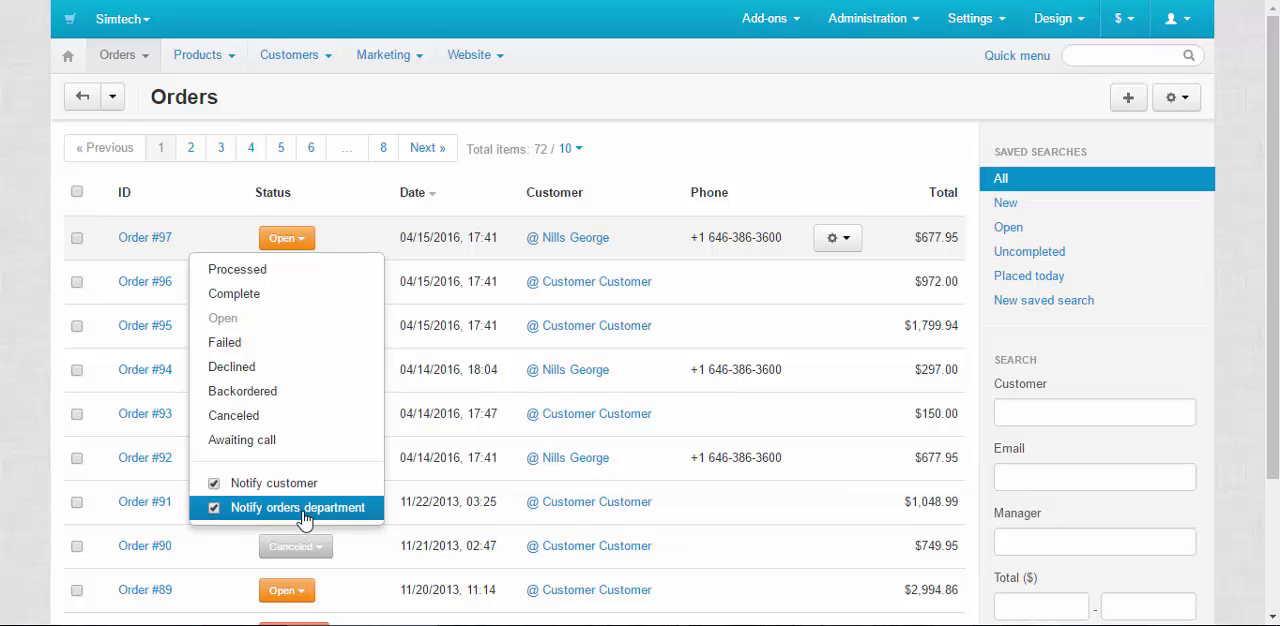
mouse_move(272, 484)
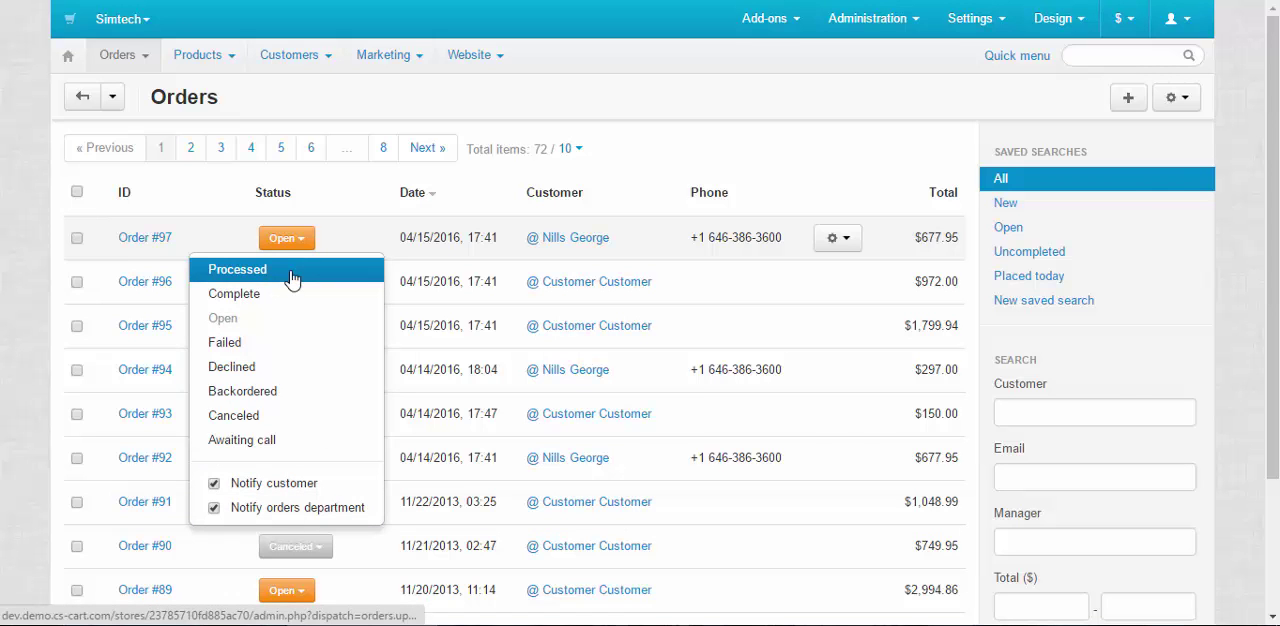
left_click(236, 268)
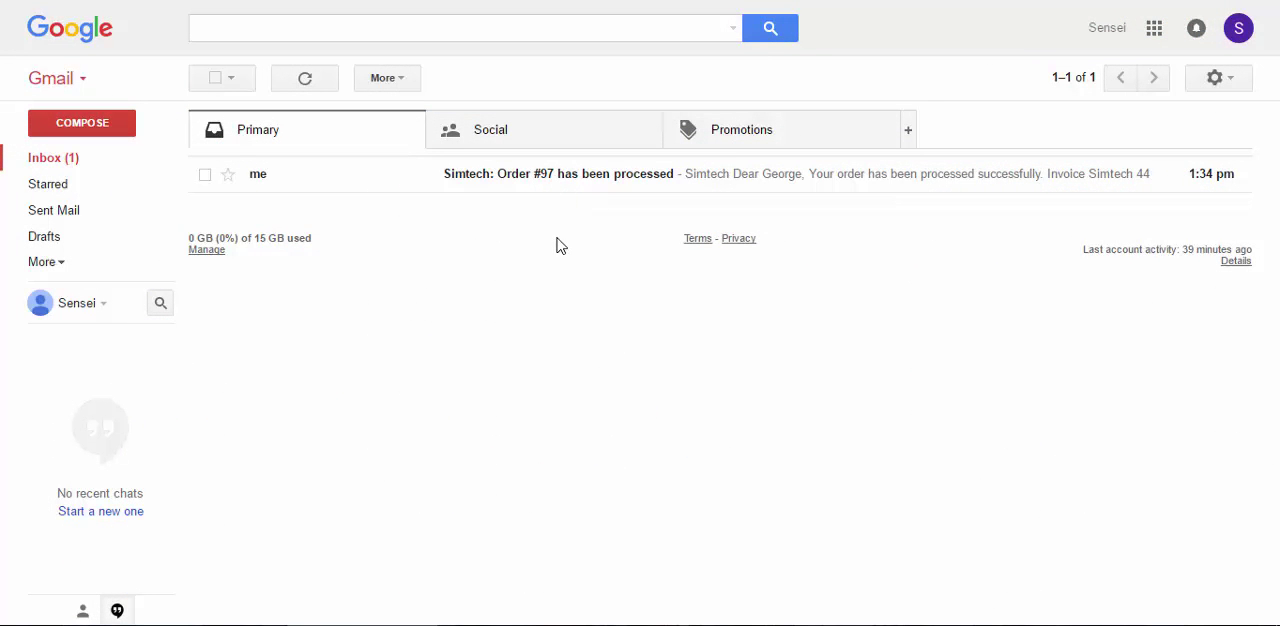
Read the Simtech 'Order #97 has been processed' email and its invoice in Gmail.
left_click(558, 172)
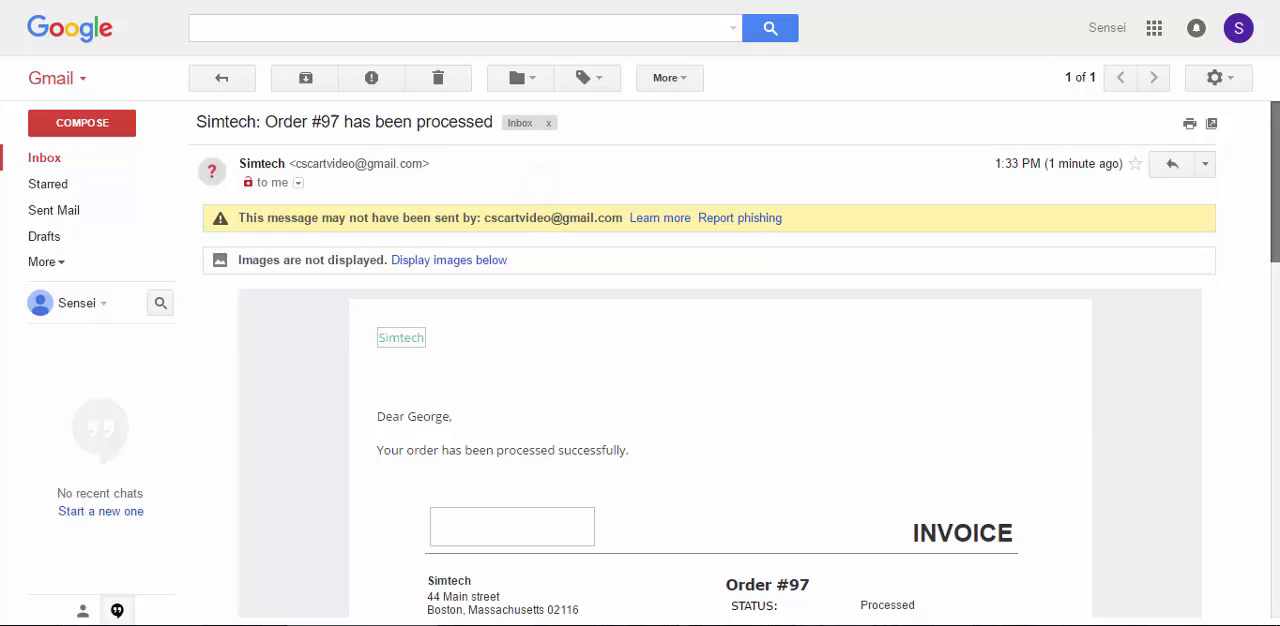
mouse_move(558, 328)
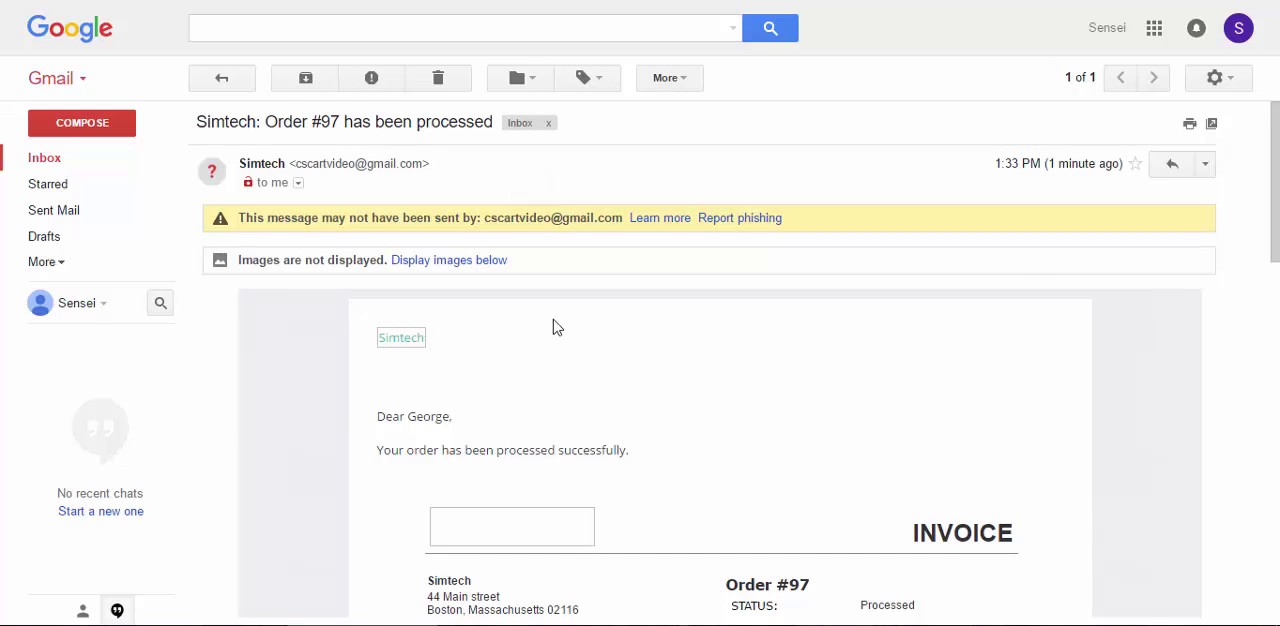
mouse_move(464, 422)
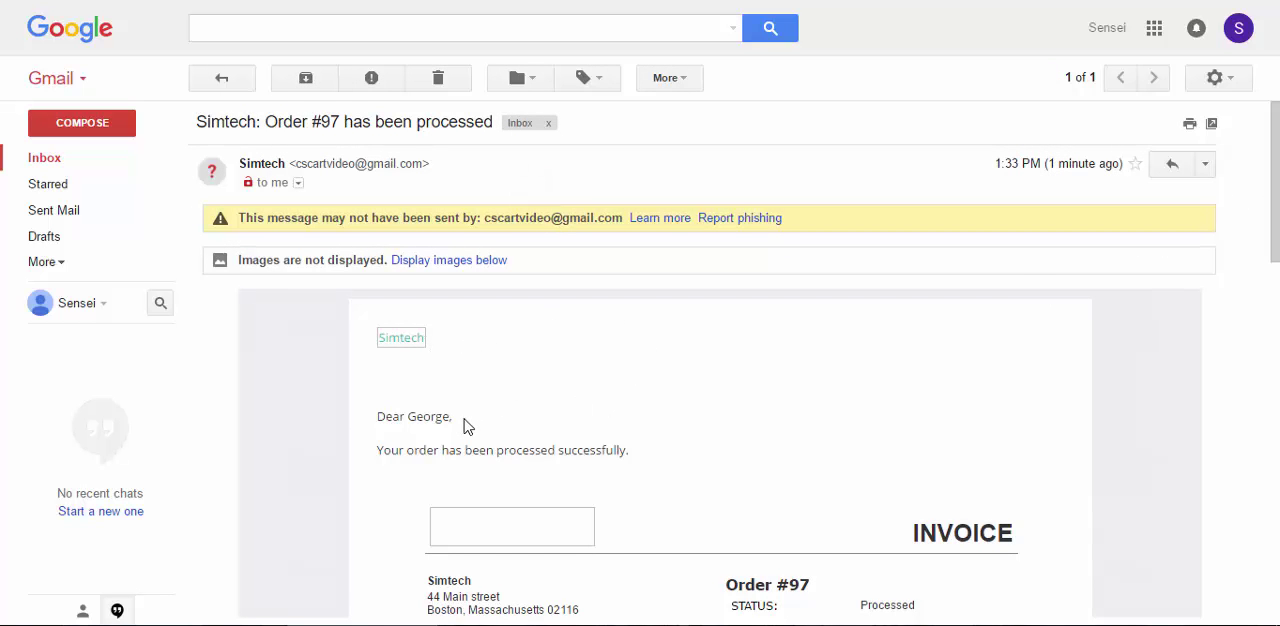
scroll("down", 3)
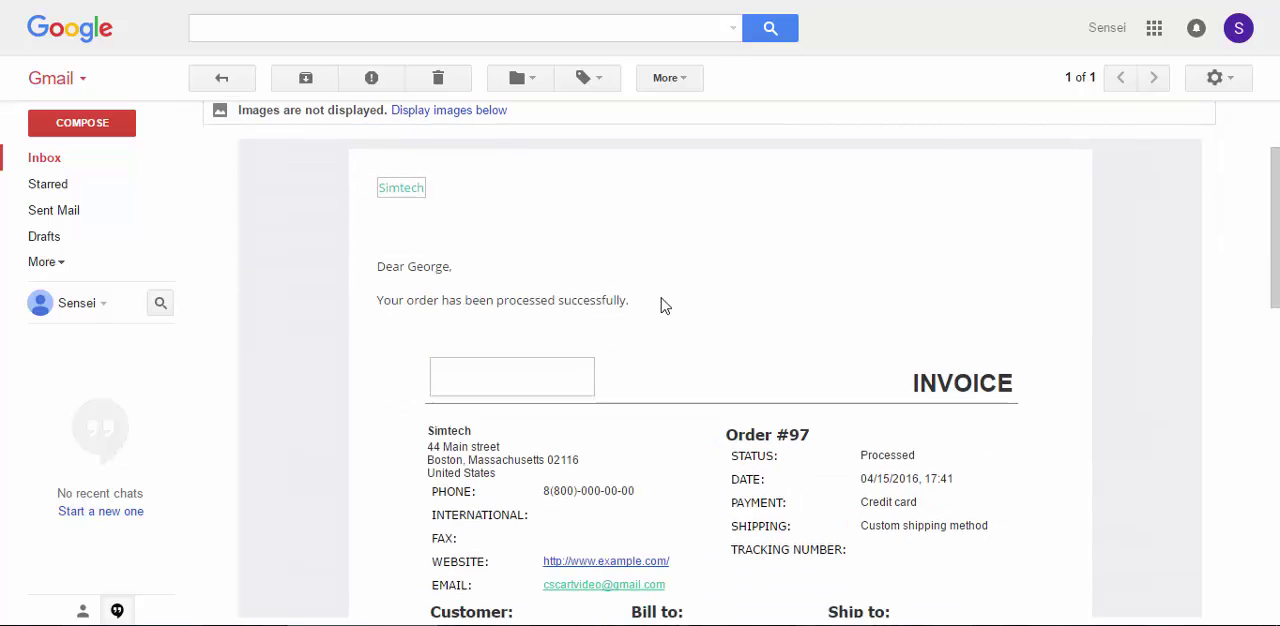
scroll("down", 3)
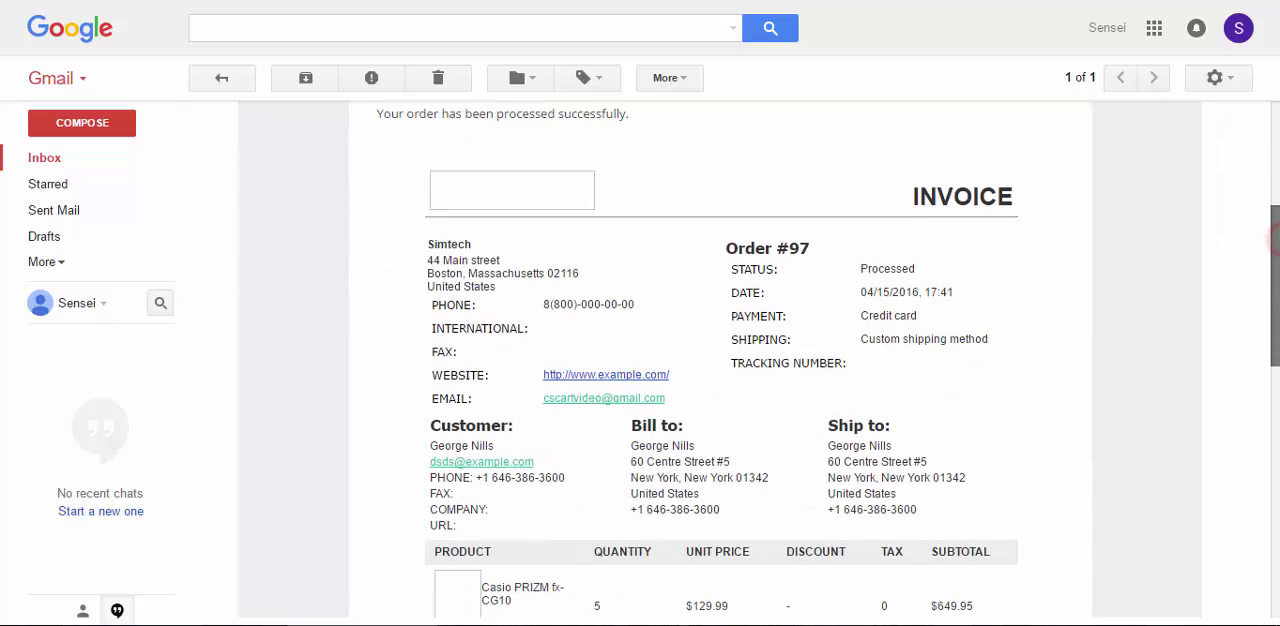
scroll("down", 3)
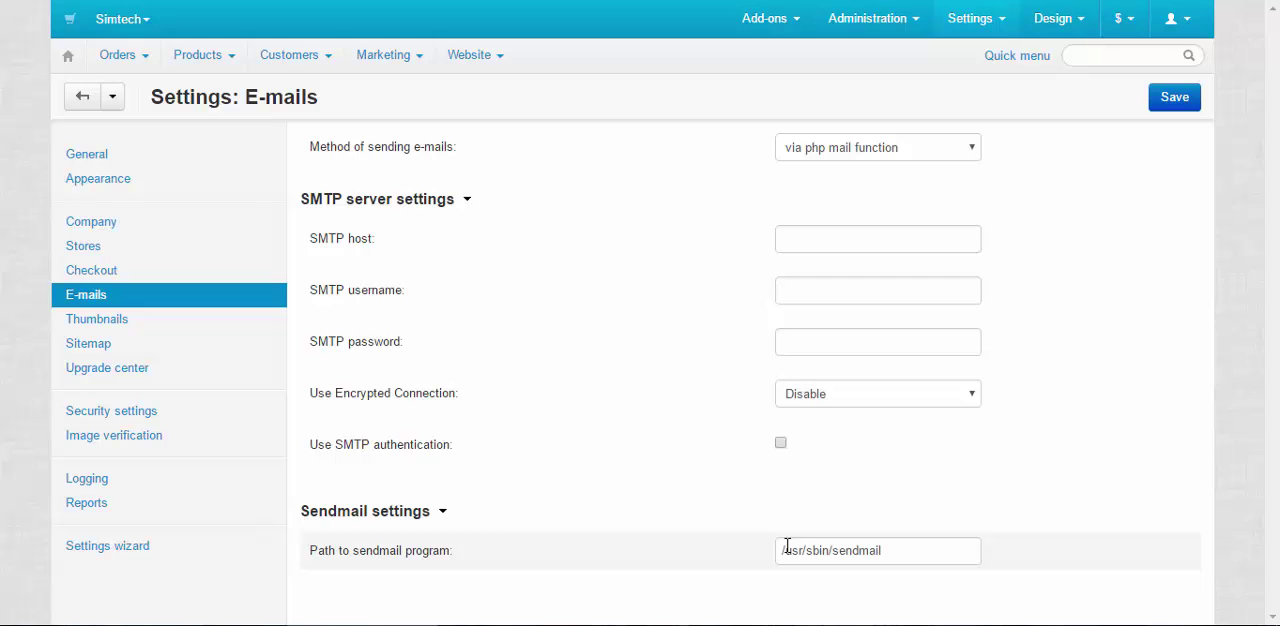
mouse_move(1018, 520)
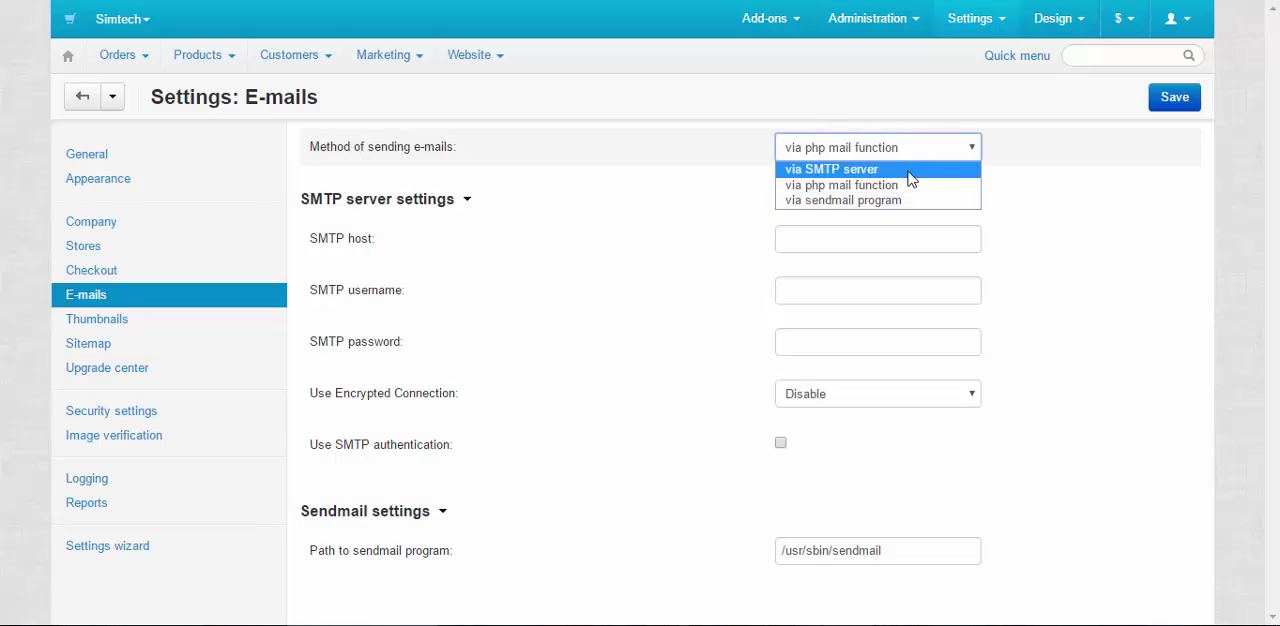
Choose 'via SMTP server' as the method of sending e-mails.
left_click(832, 168)
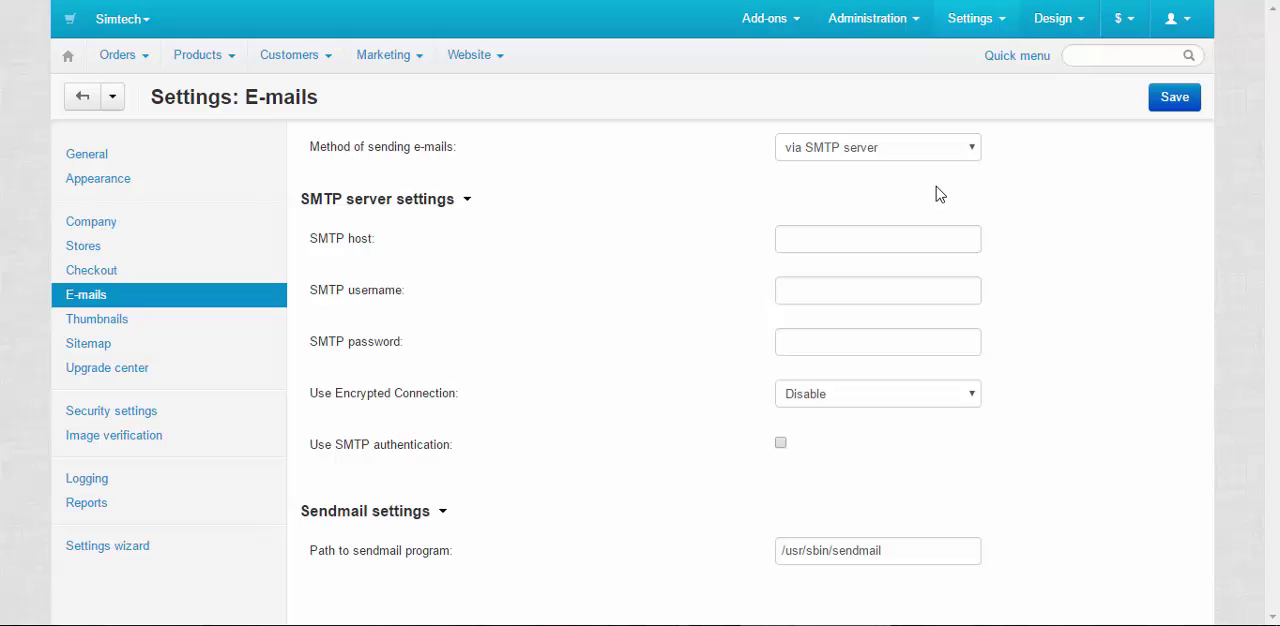
mouse_move(920, 190)
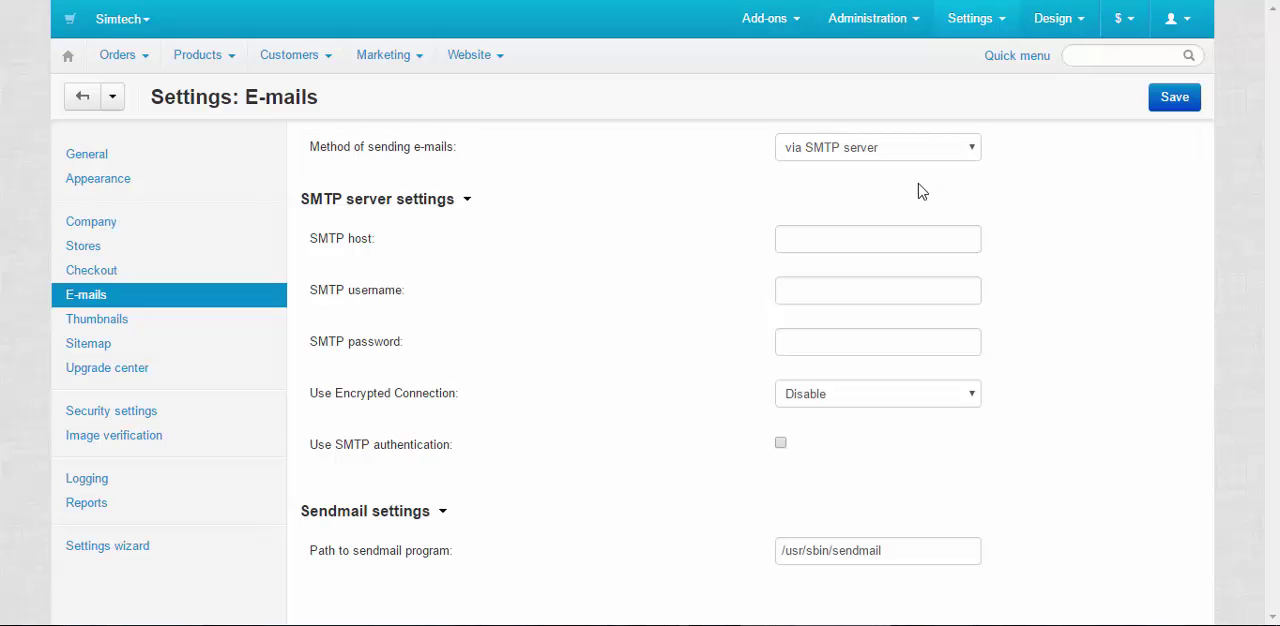
mouse_move(912, 204)
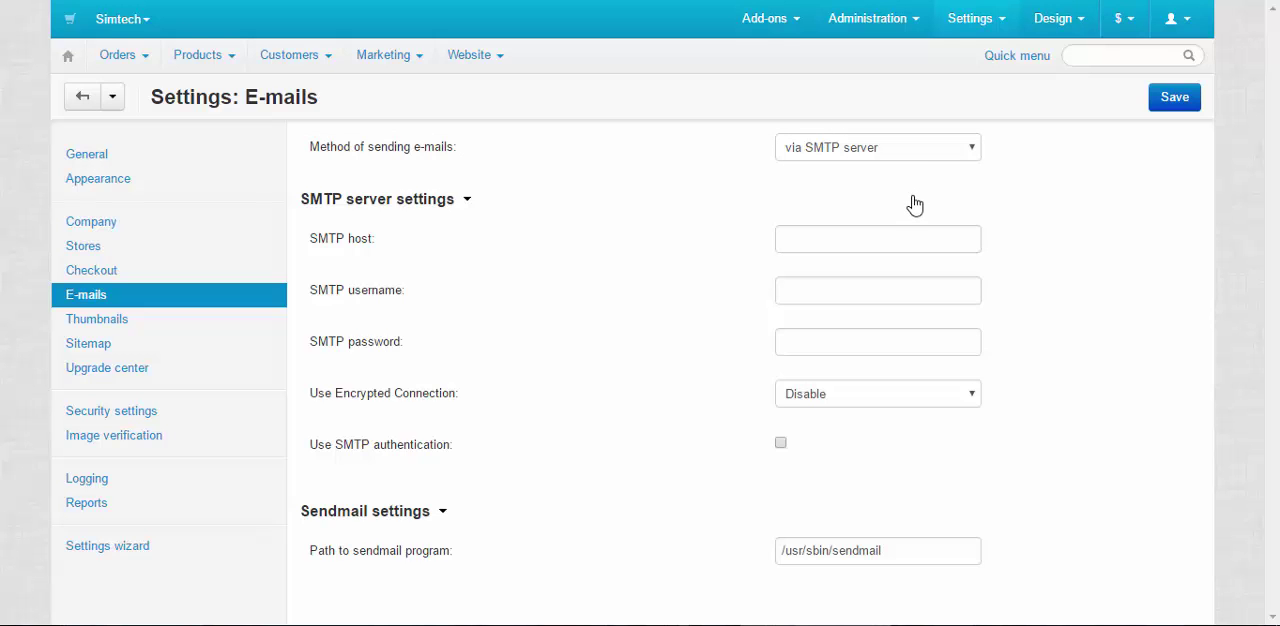
Enter smtp.gmail.com:465 as the SMTP host.
left_click(876, 240)
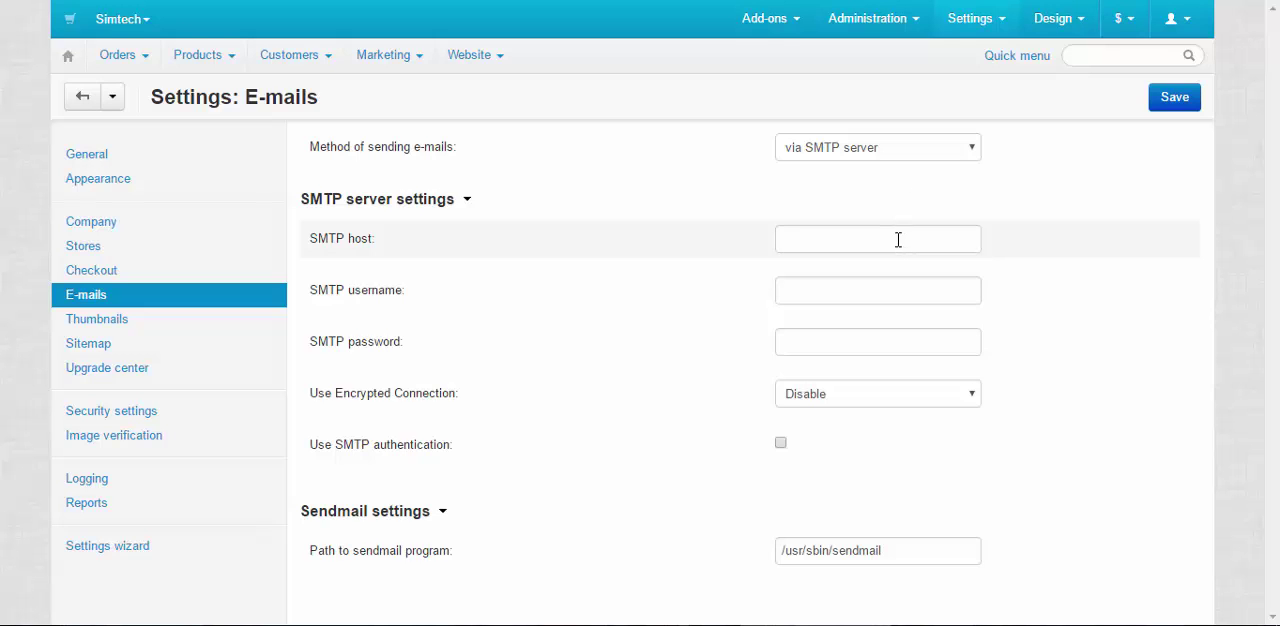
mouse_move(904, 232)
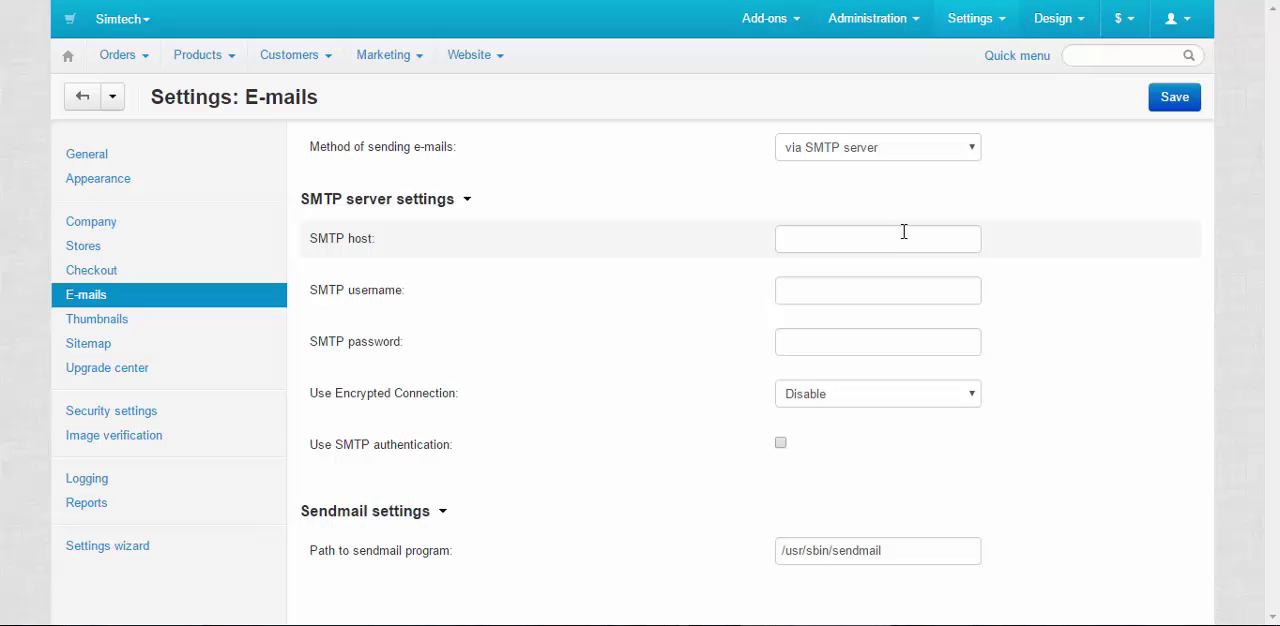
left_click(876, 238)
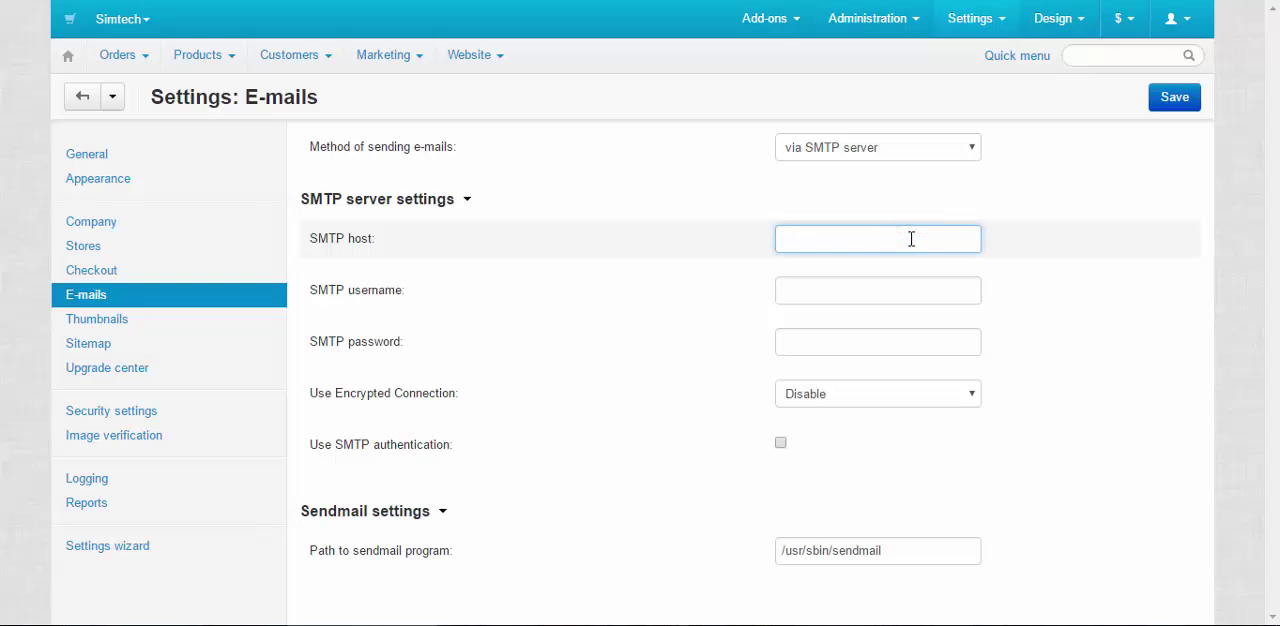
left_click(876, 238)
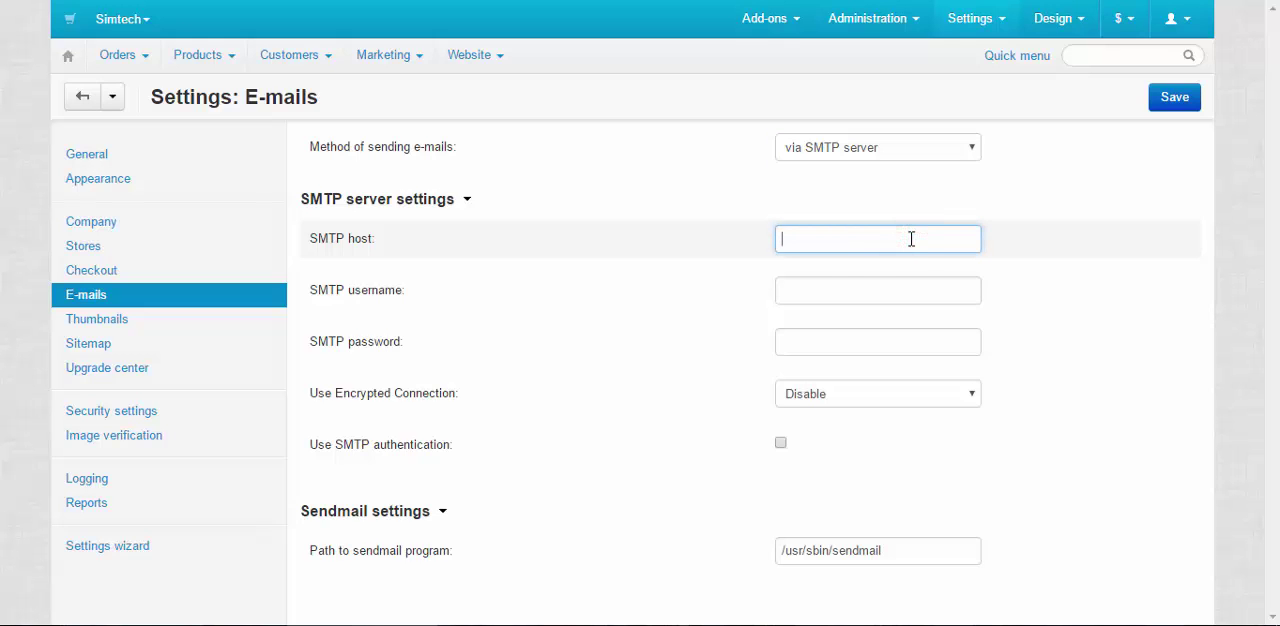
type("smtp.gmail.")
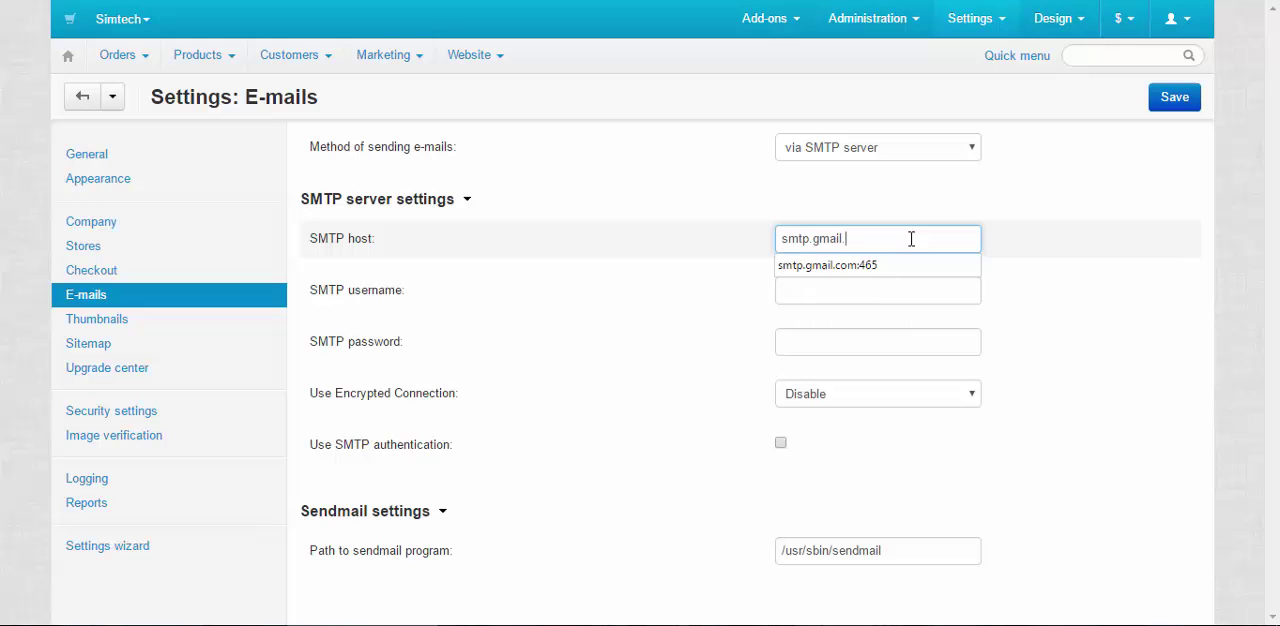
type("com")
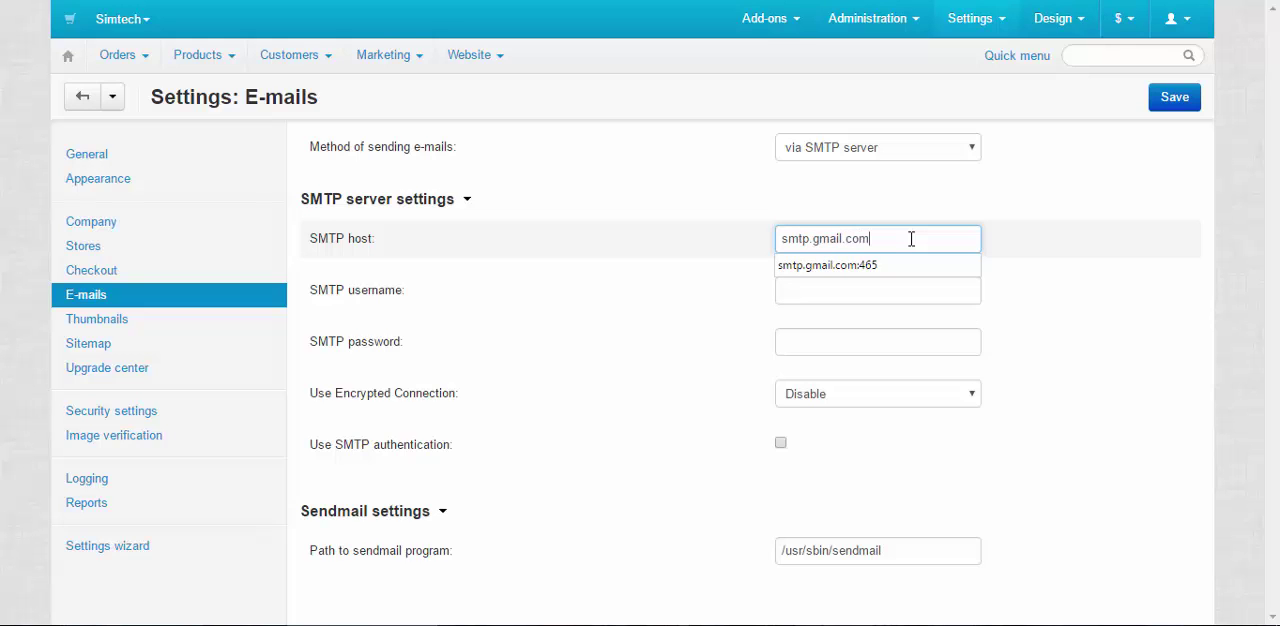
type(":465")
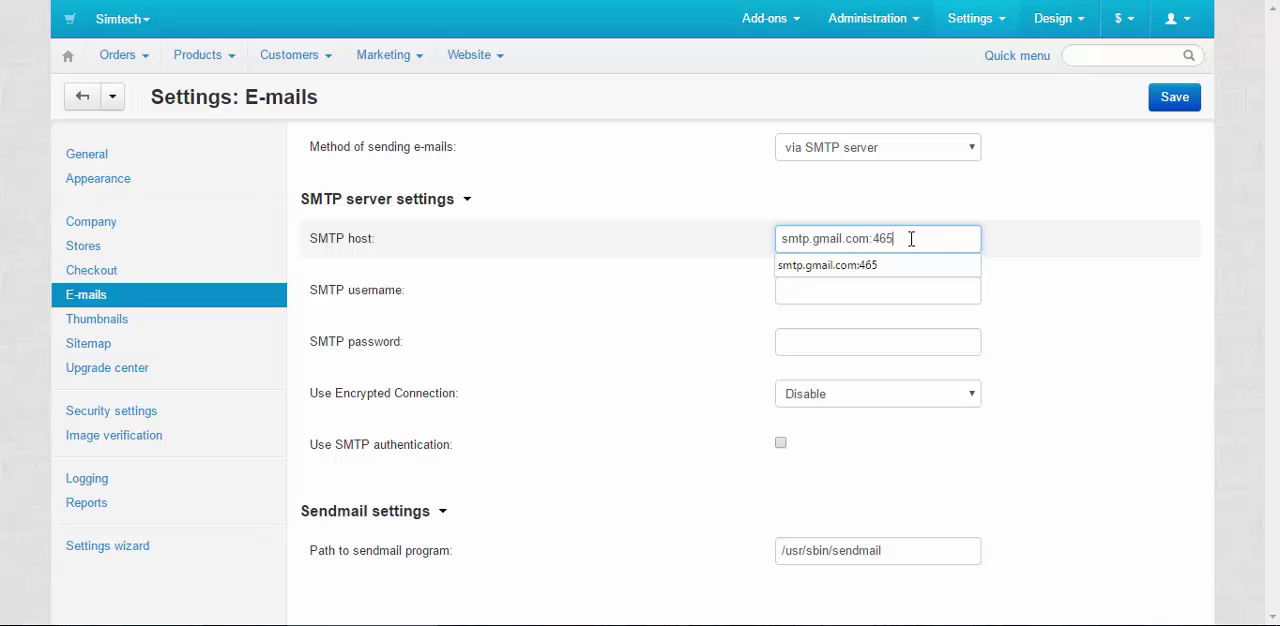
left_click(878, 290)
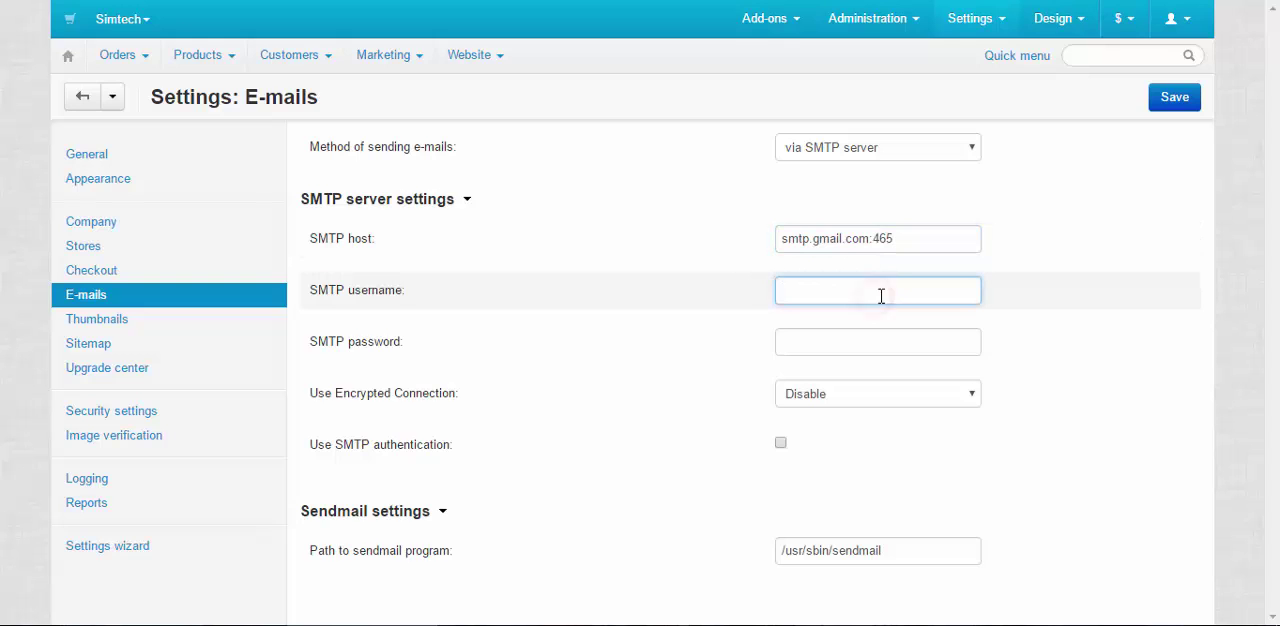
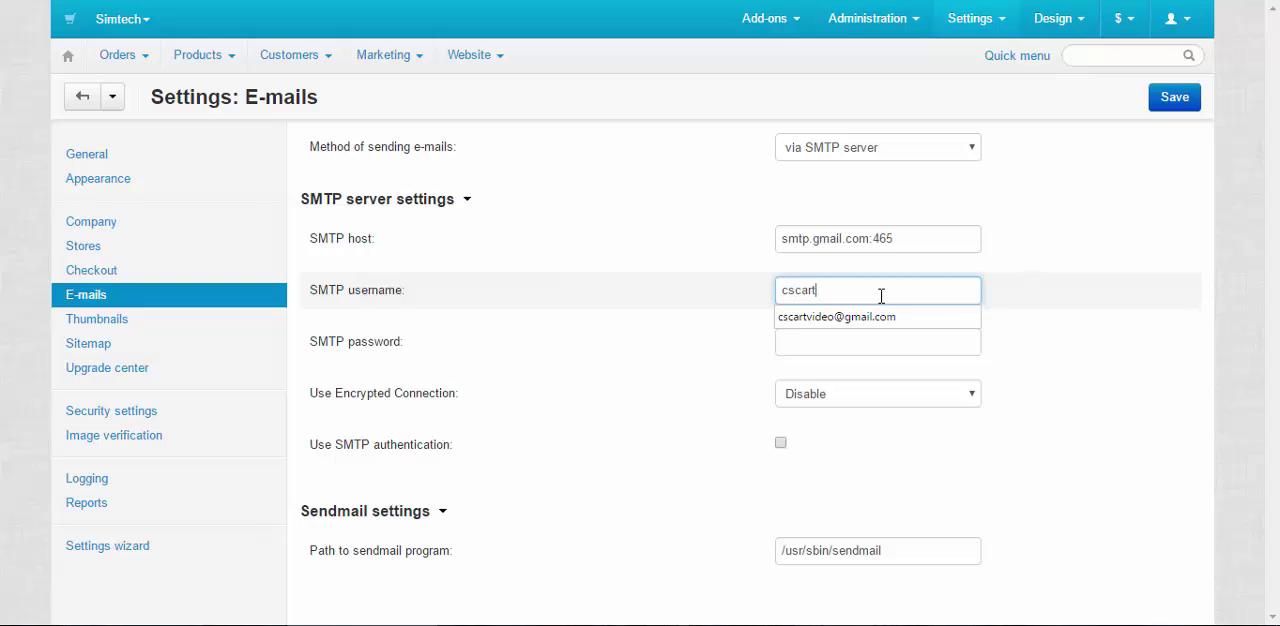
left_click(836, 316)
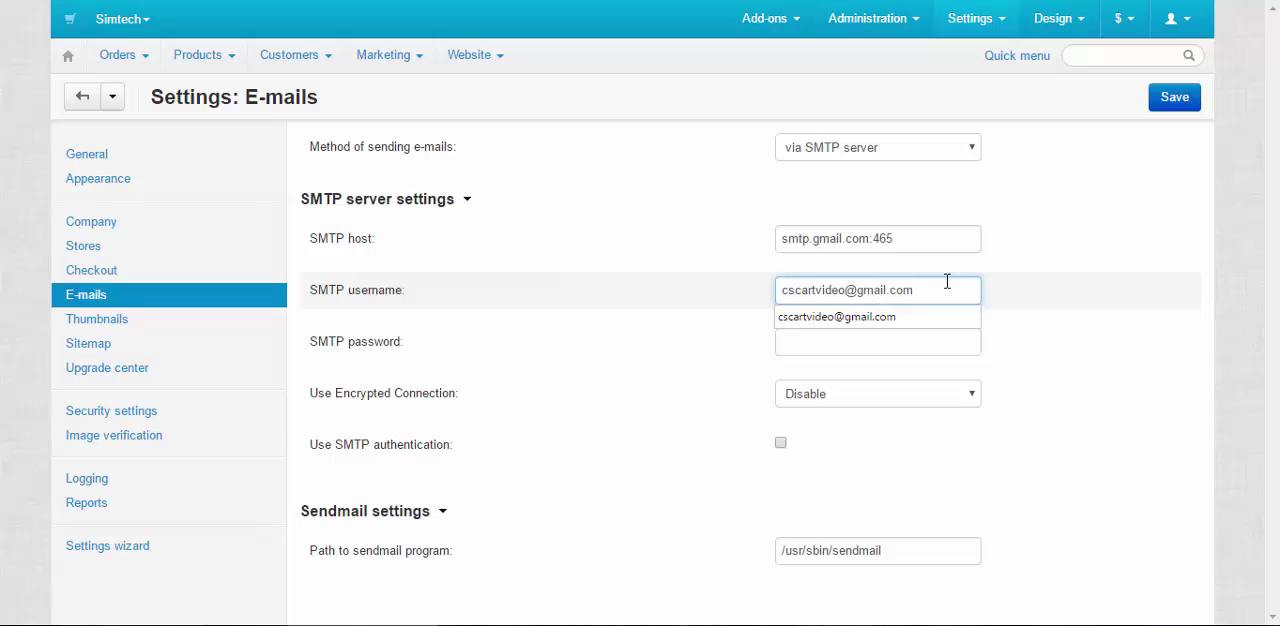
left_click(876, 340)
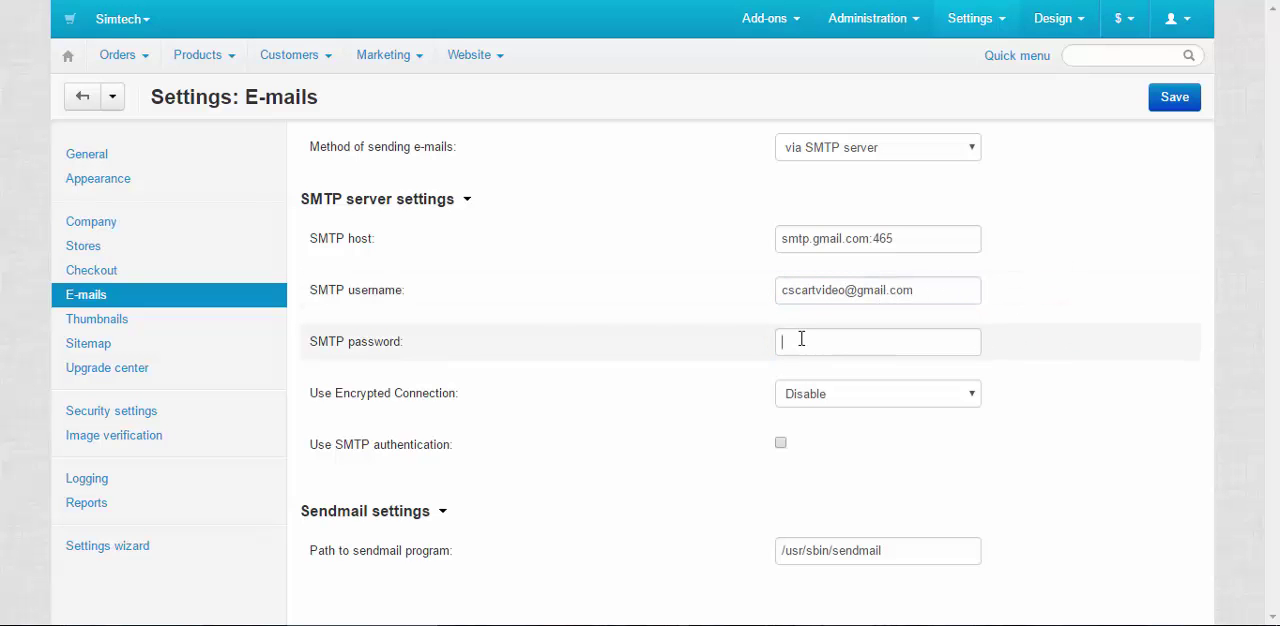
left_click(876, 340)
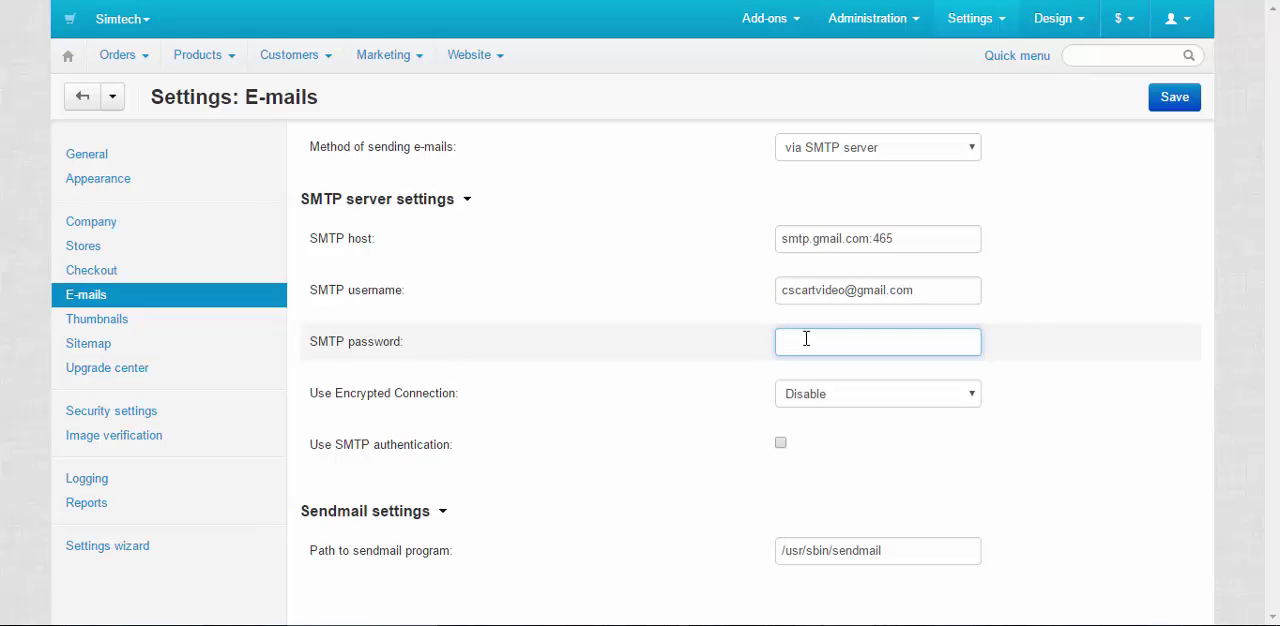
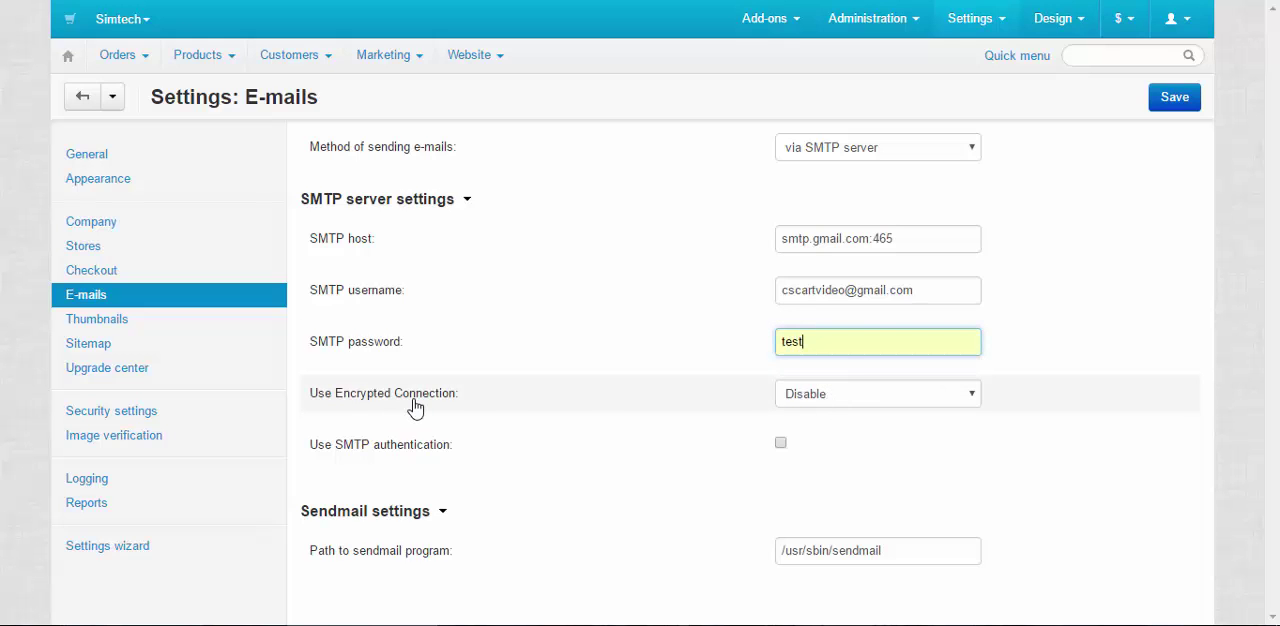
Set encrypted connection to SSL, enable SMTP authentication, and return to Orders.
left_click(876, 392)
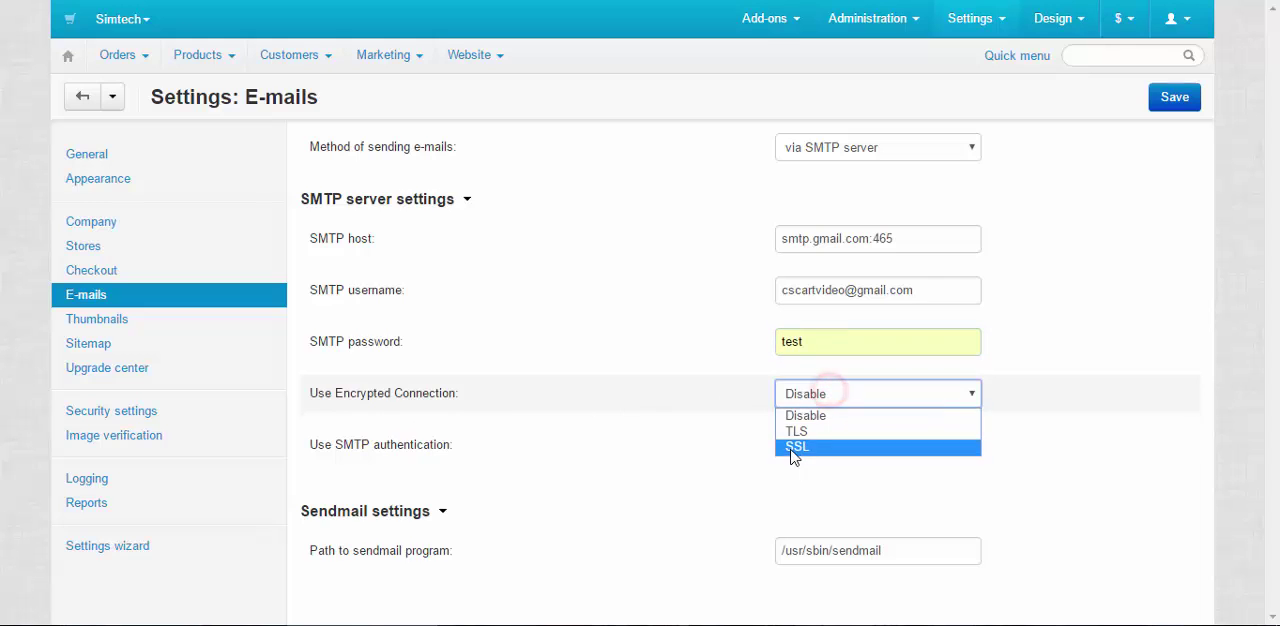
left_click(796, 448)
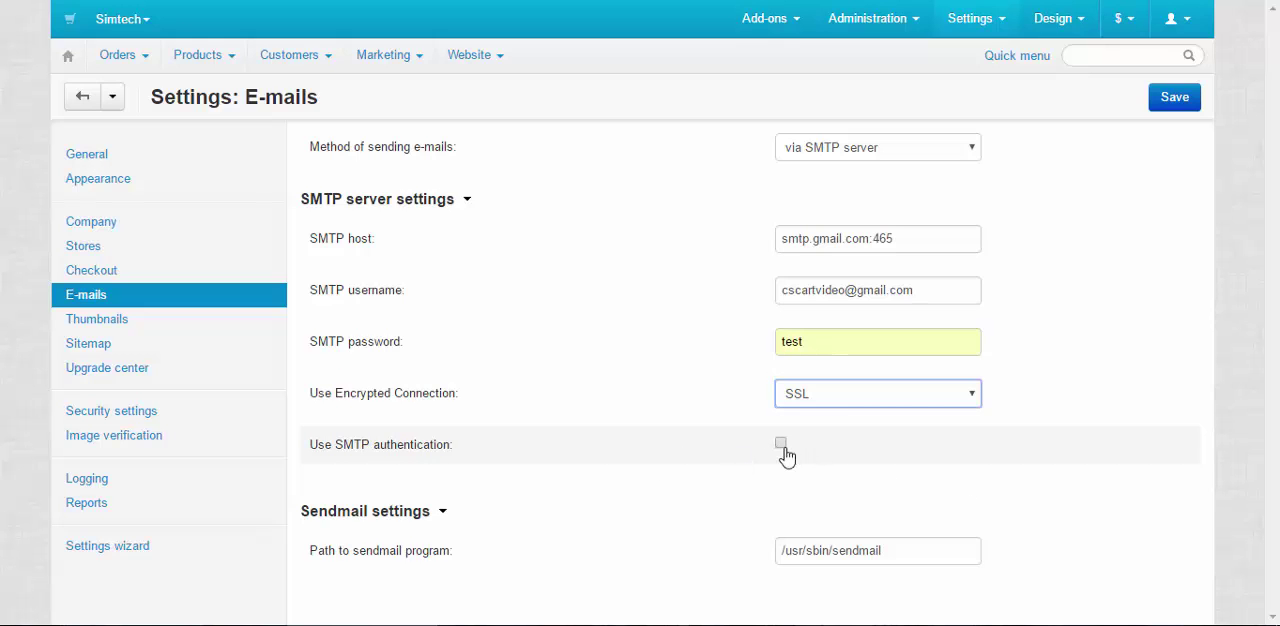
left_click(780, 444)
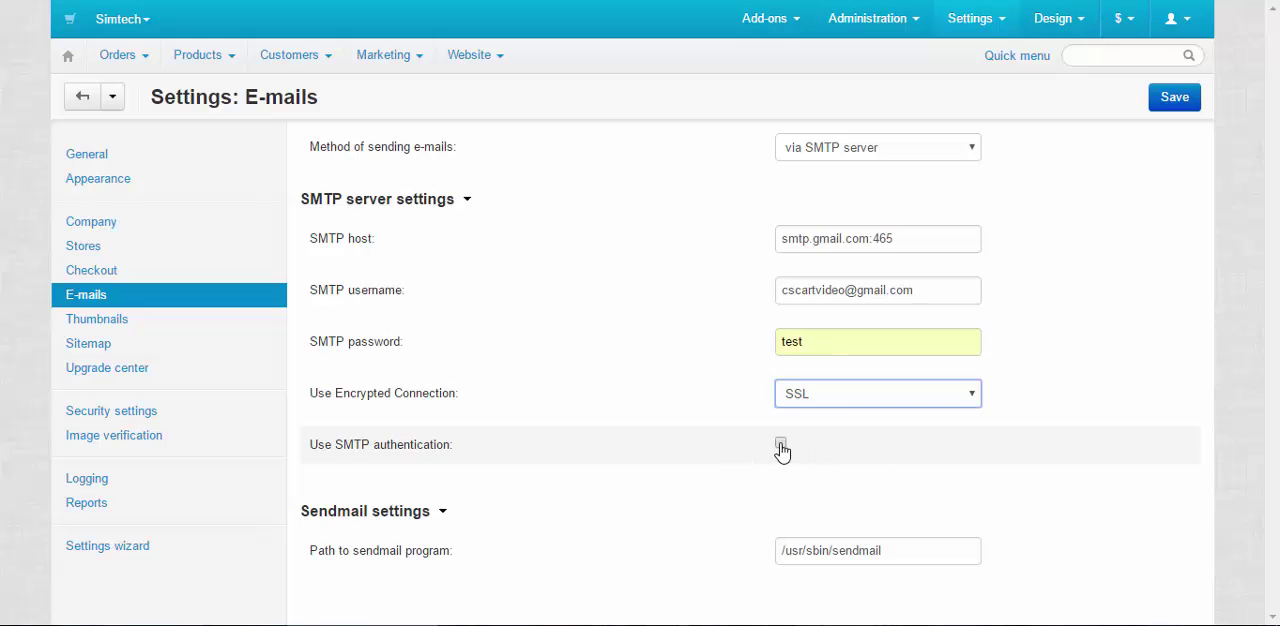
left_click(780, 444)
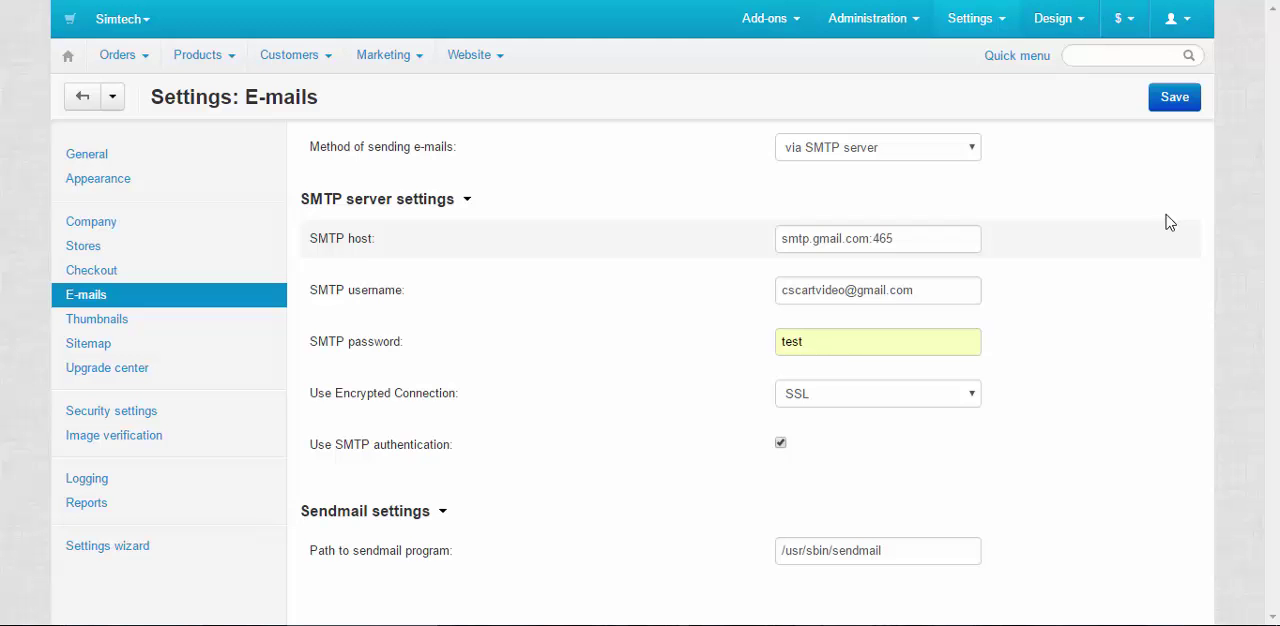
left_click(1176, 96)
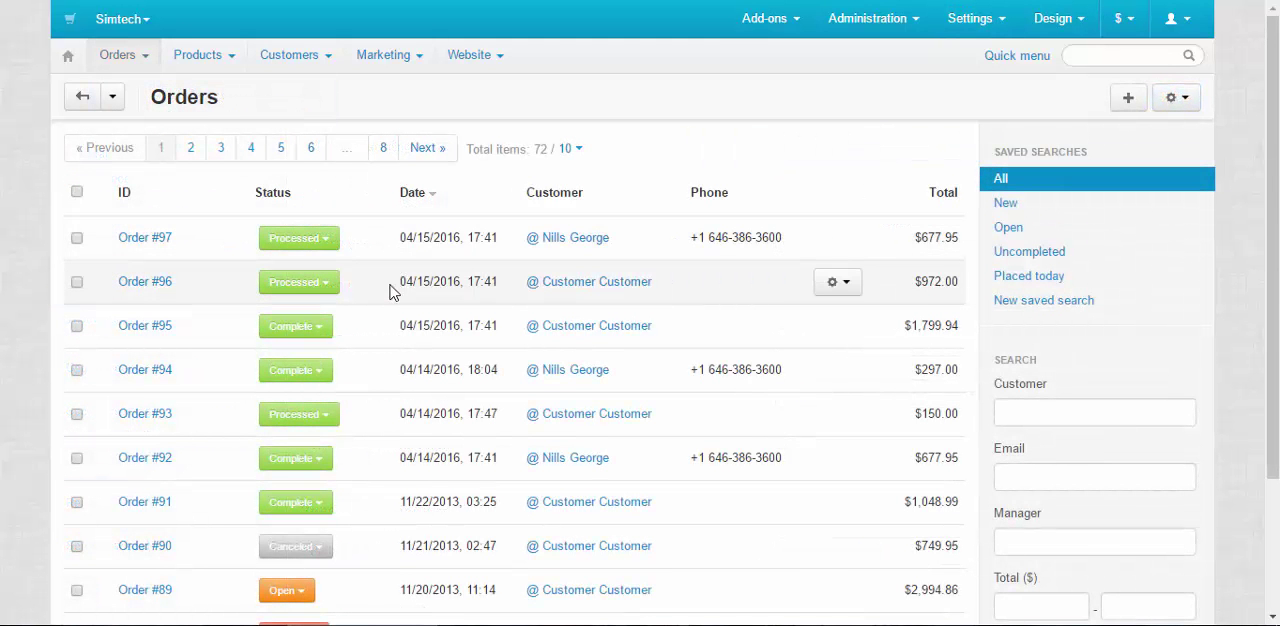
mouse_move(278, 576)
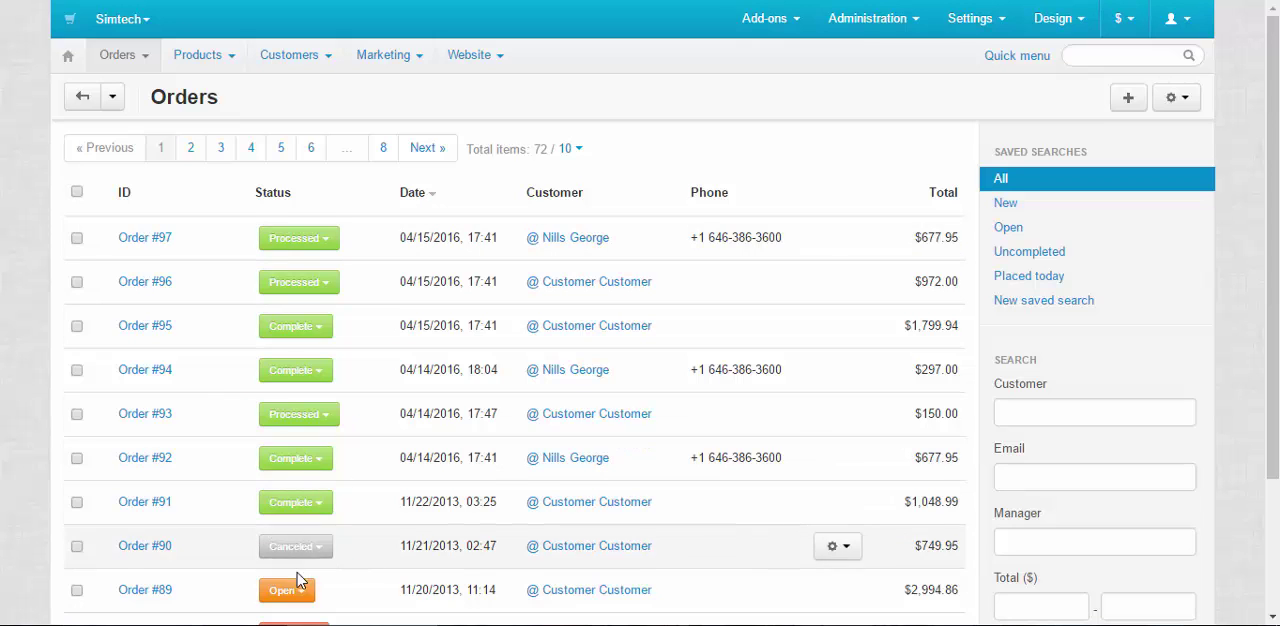
Set order #89's status from Open to Processed.
scroll("down", 3)
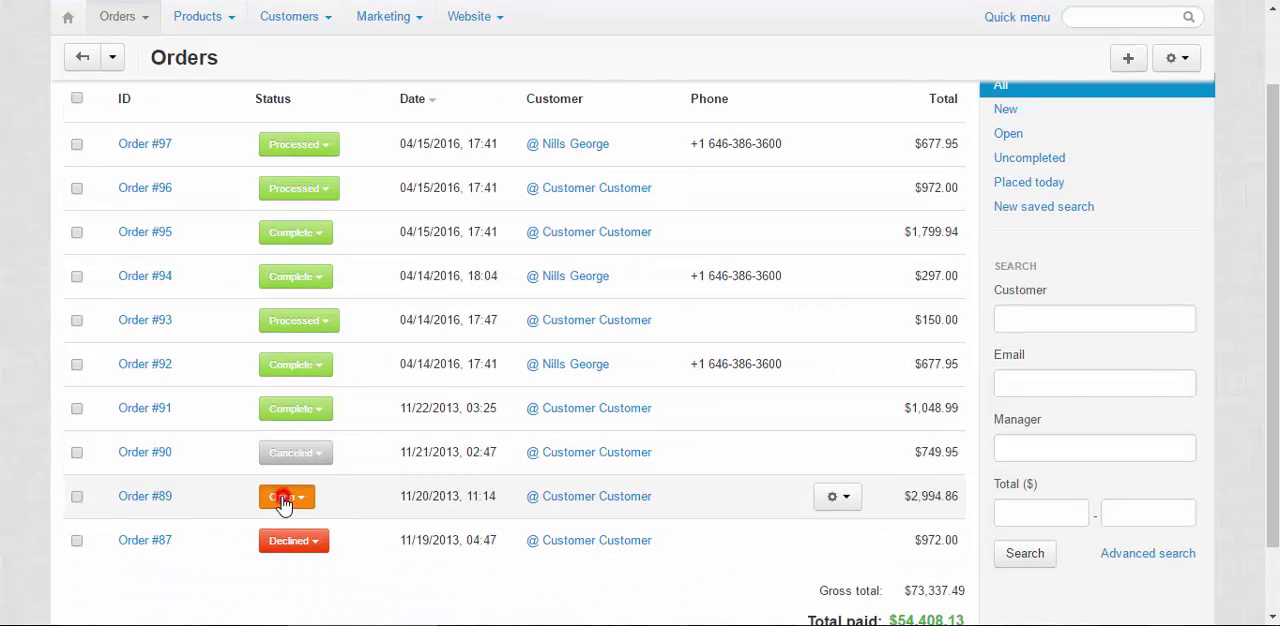
left_click(288, 496)
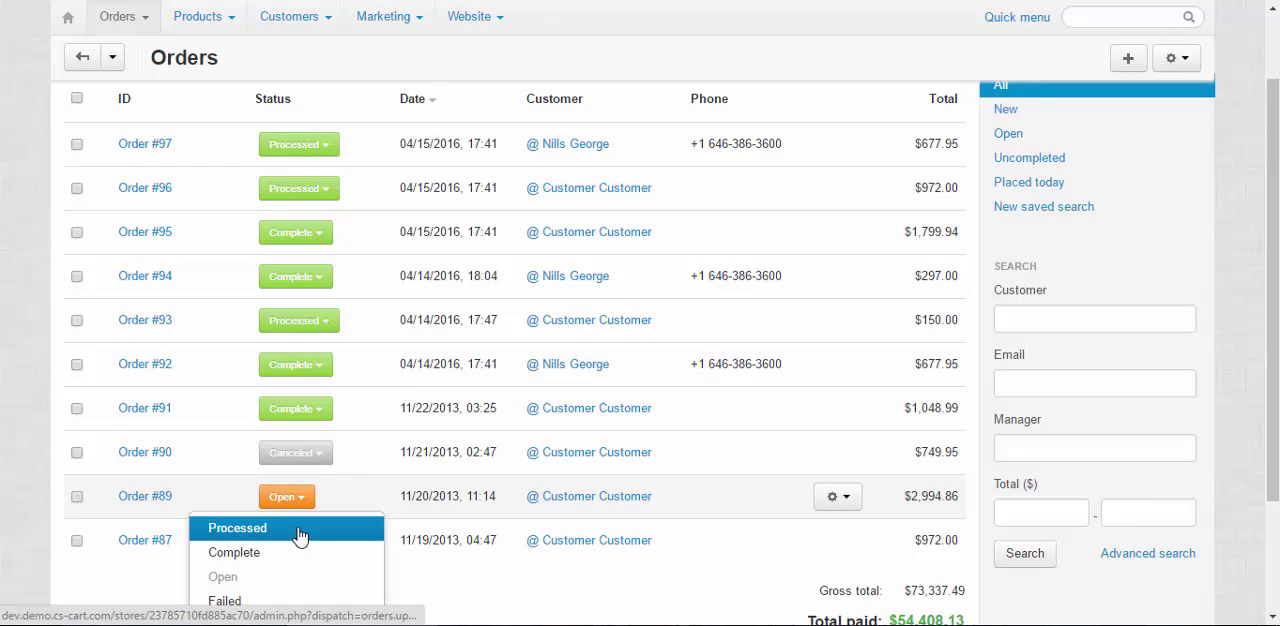
left_click(236, 528)
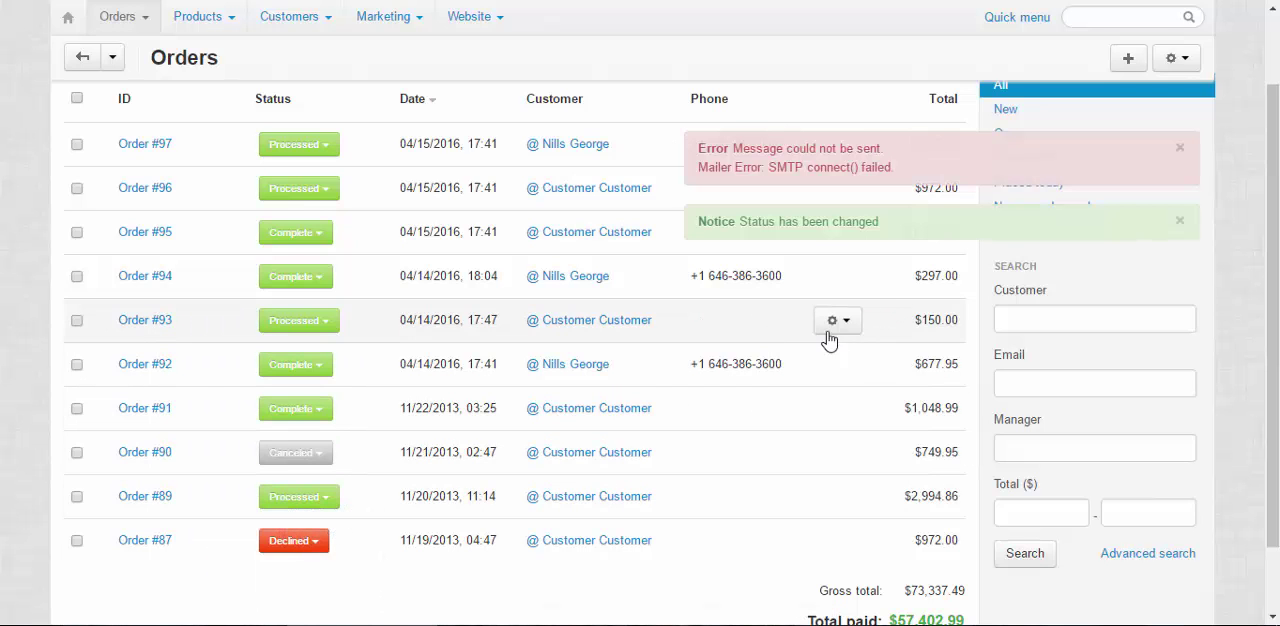
mouse_move(1024, 204)
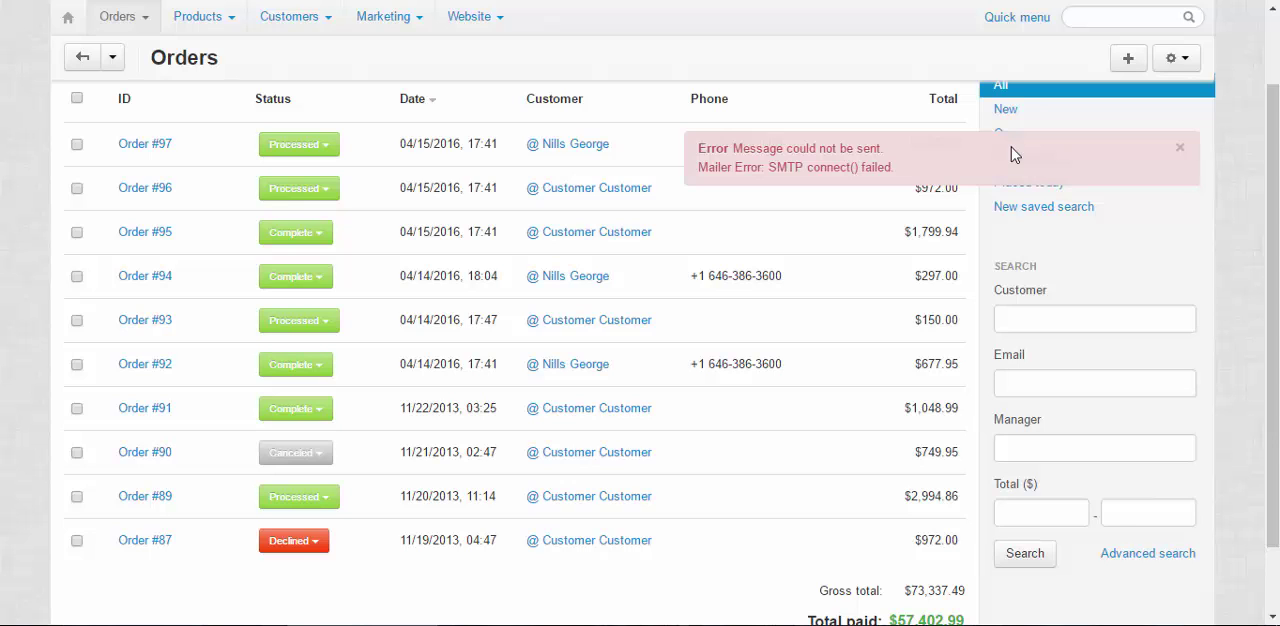
mouse_move(1184, 148)
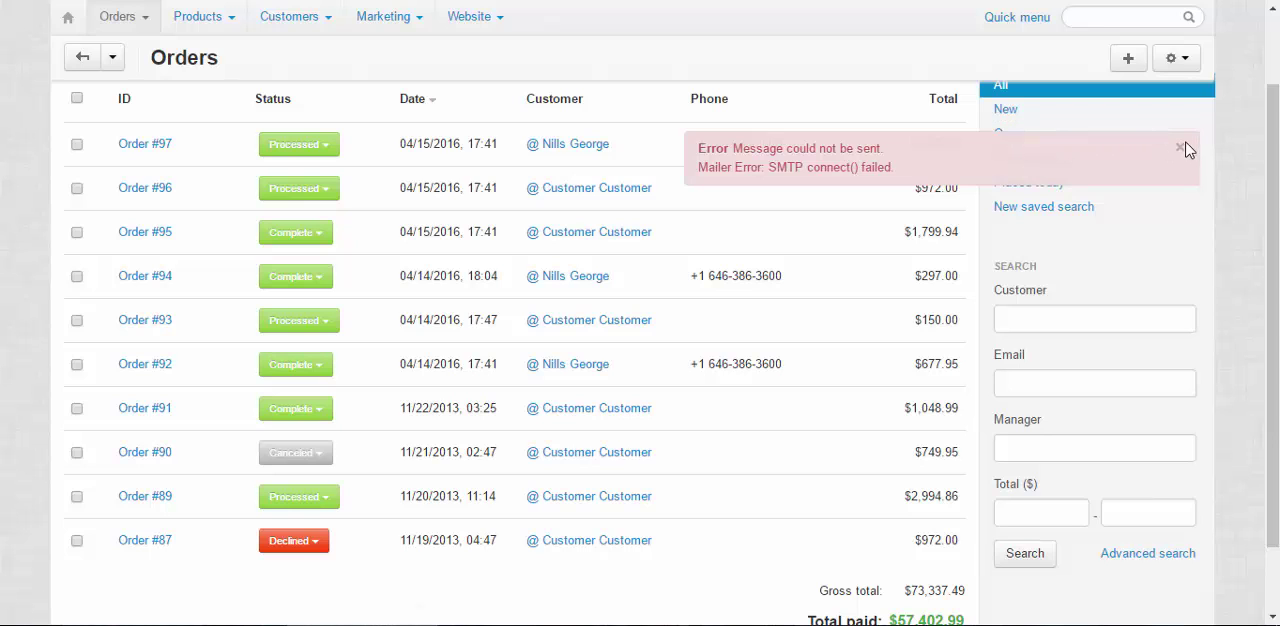
mouse_move(1184, 156)
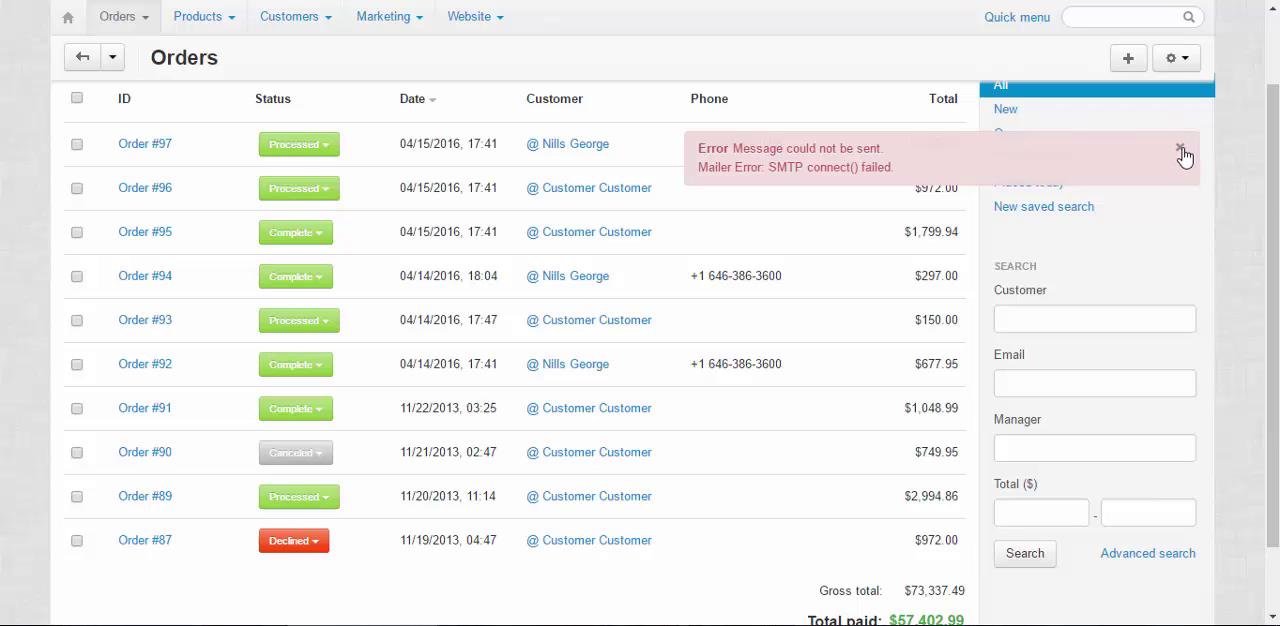
Close the red 'Mailer Error: SMTP connect() failed' notification.
left_click(1182, 150)
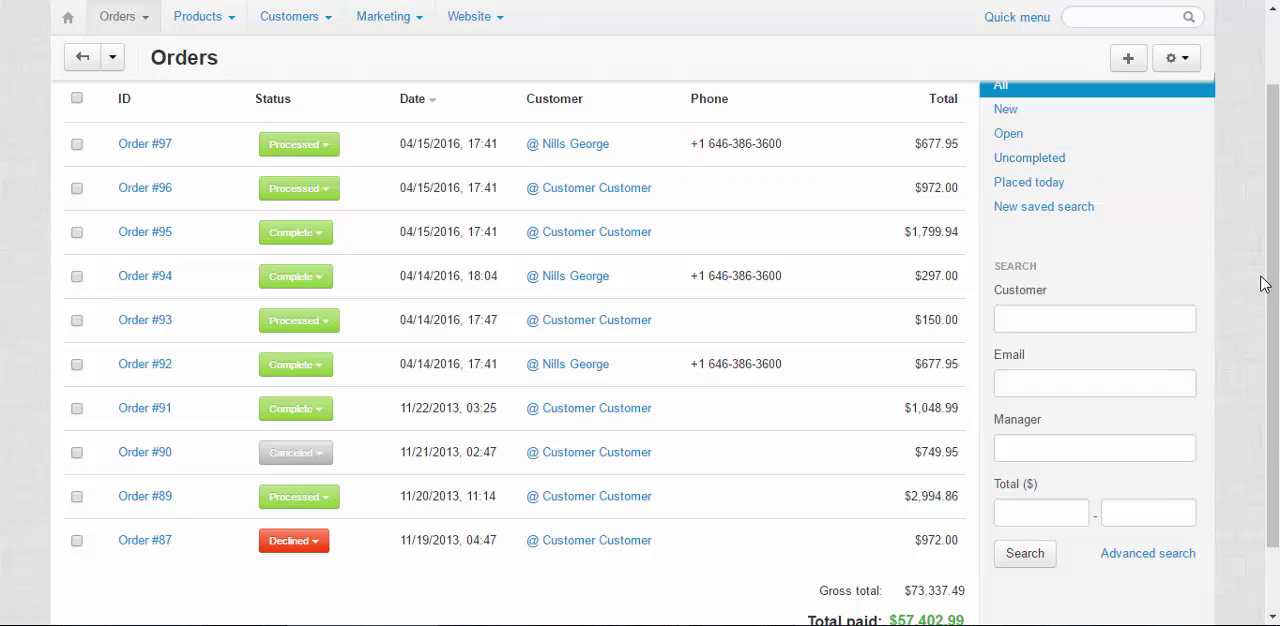